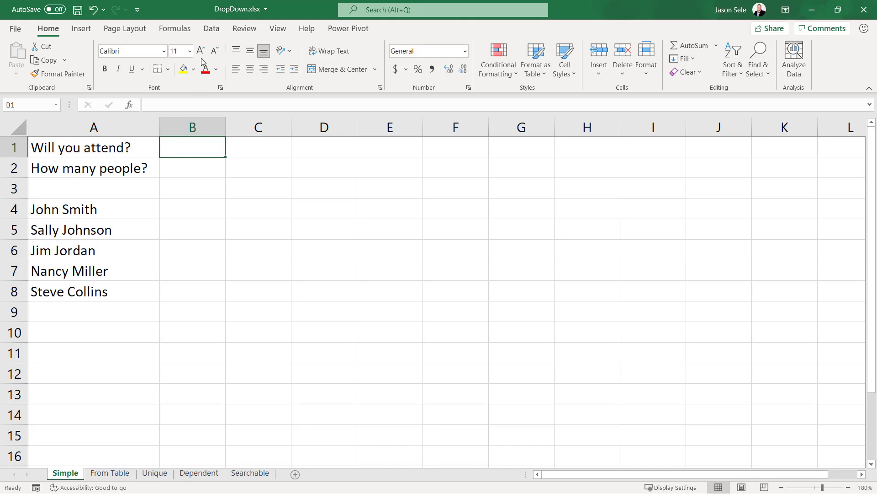
# - Give cell B1 a list validation with the source Yes,No
pyautogui.click(211, 28)
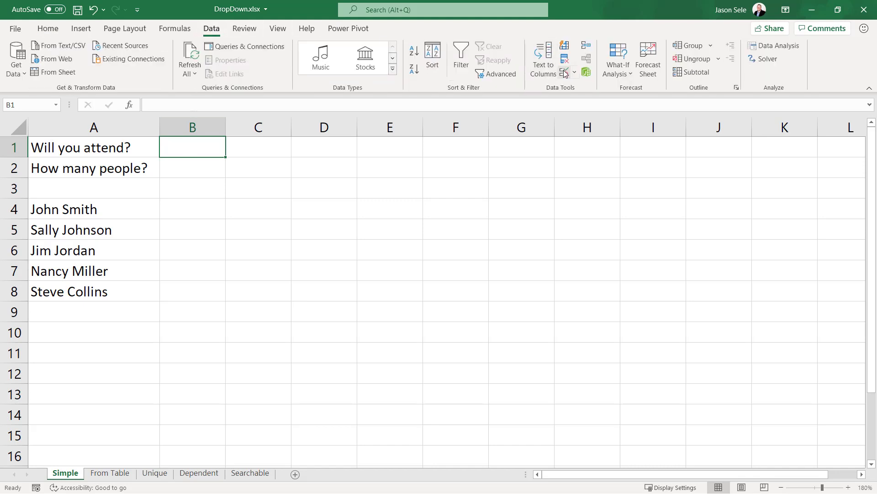
pyautogui.moveTo(564, 59)
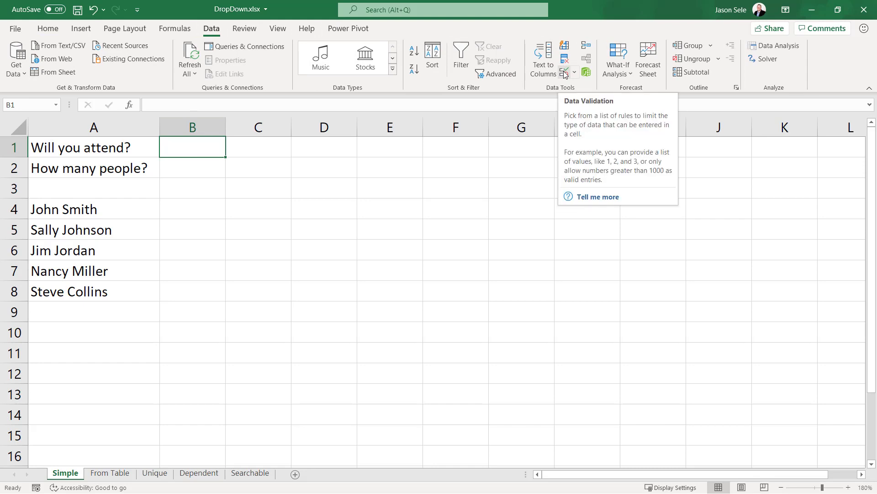
pyautogui.click(565, 58)
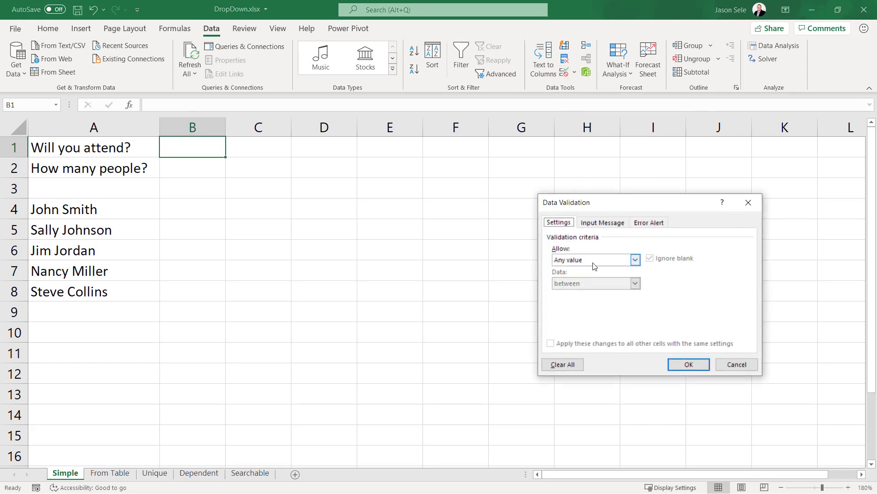
pyautogui.click(635, 258)
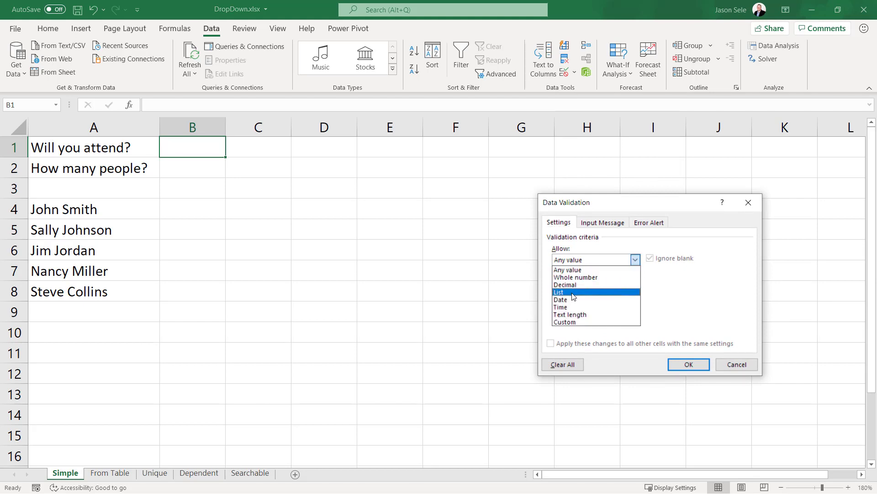
pyautogui.click(559, 291)
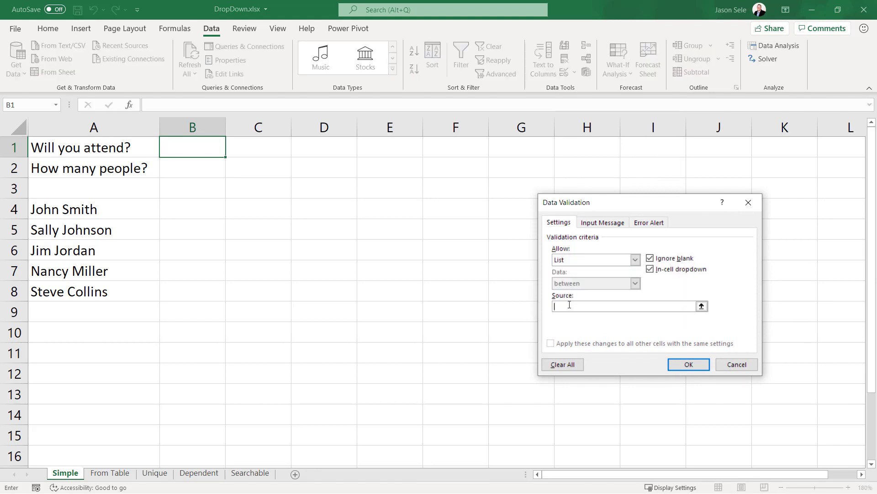
pyautogui.write('Yes,')
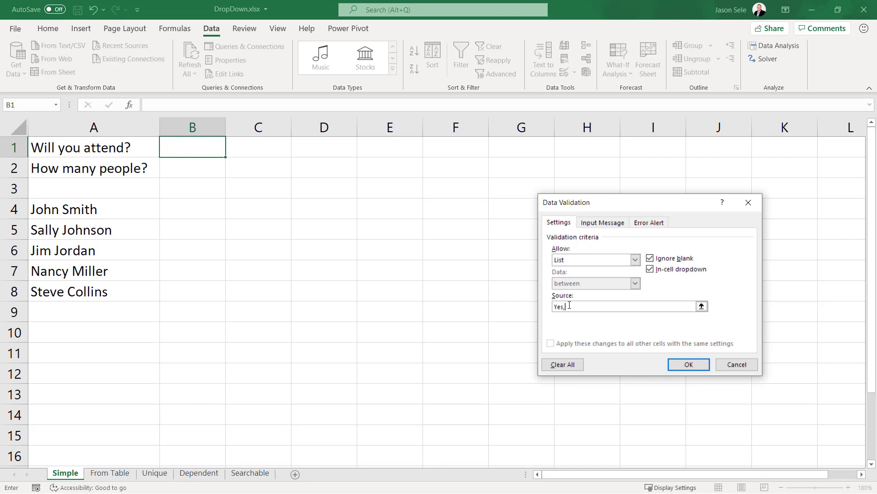
pyautogui.write('No')
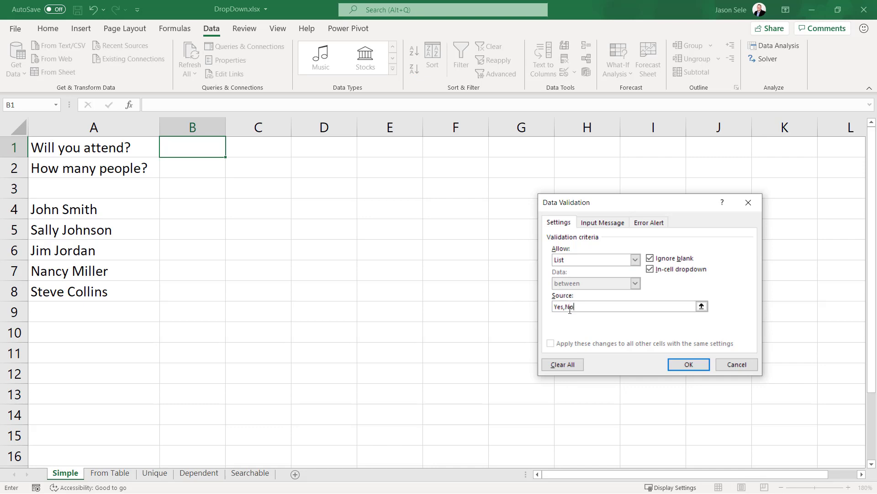
pyautogui.click(687, 364)
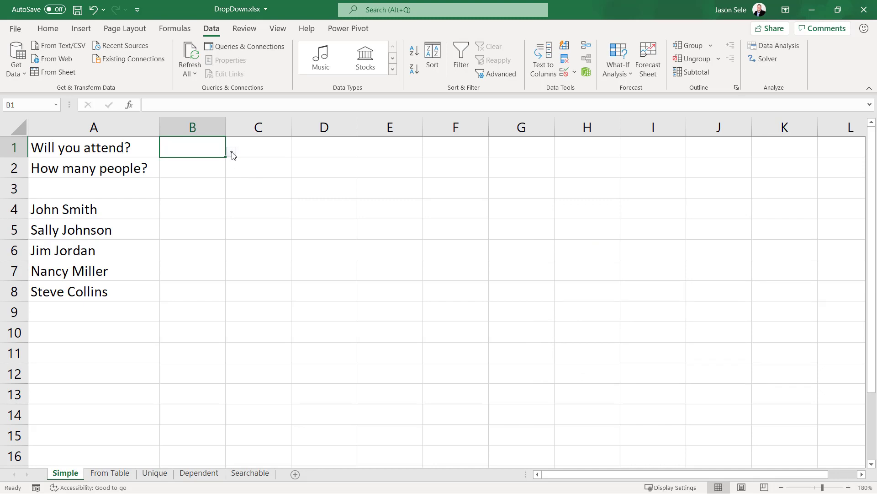
# - Choose Yes from B1's drop-down, then try typing Maybe and cancel the rejection
pyautogui.click(230, 150)
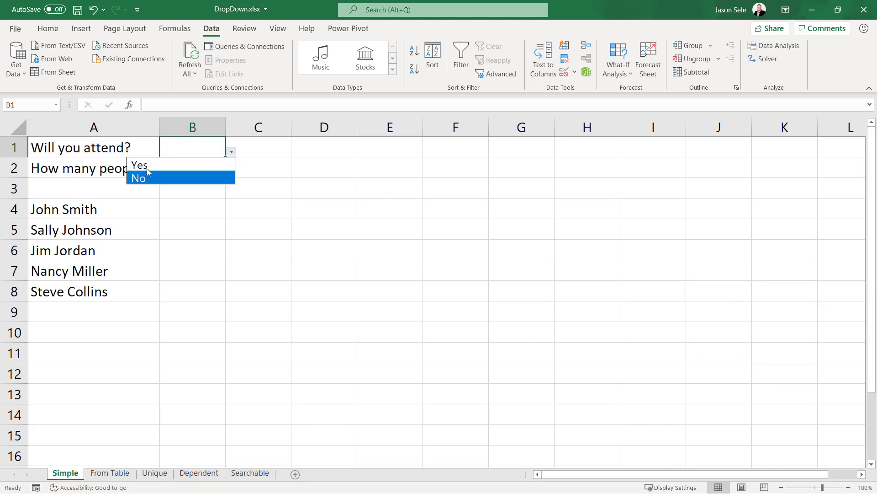
pyautogui.click(139, 165)
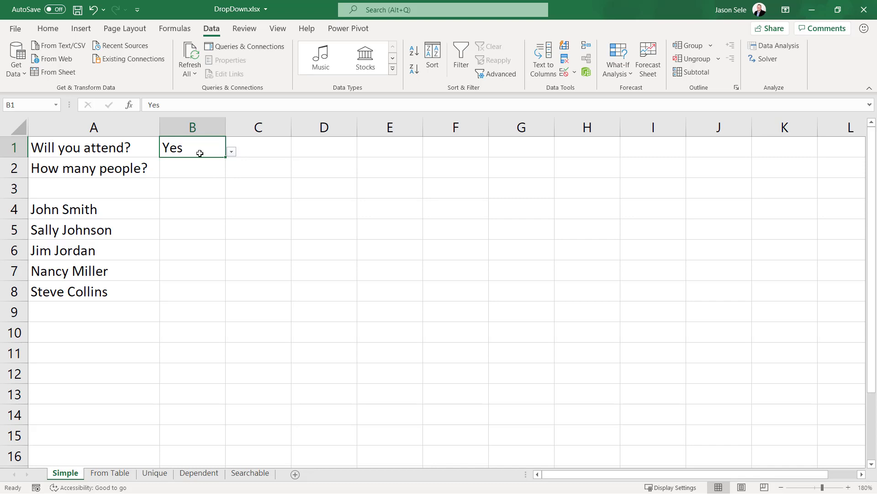
pyautogui.write('Maybe')
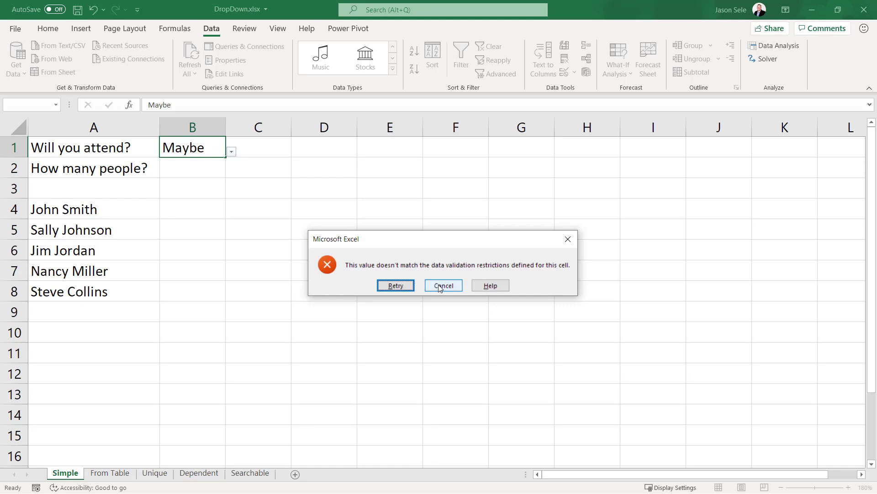
pyautogui.click(443, 285)
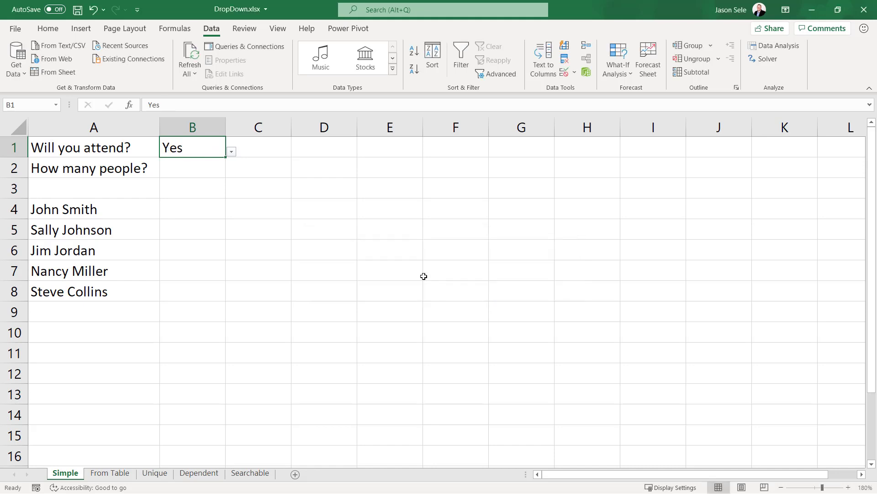
# - Give cell B2 a list validation 1,2,3,4,5 with the error alert turned off
pyautogui.click(192, 168)
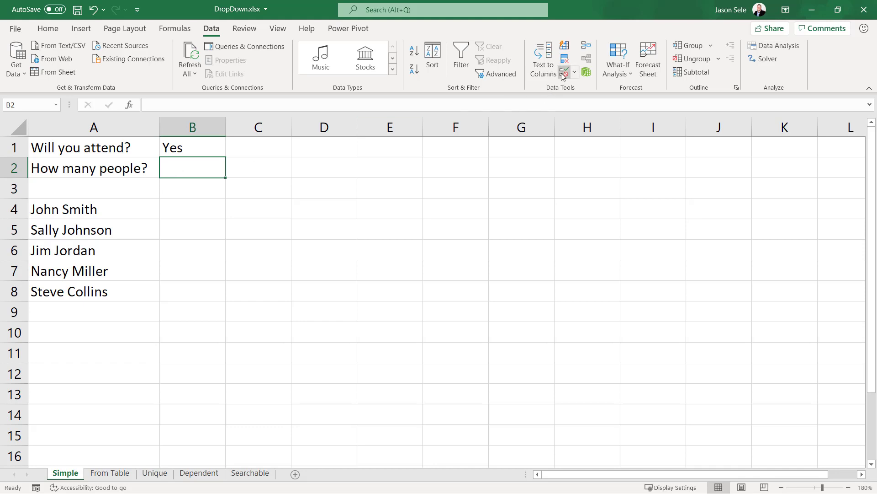
pyautogui.click(634, 258)
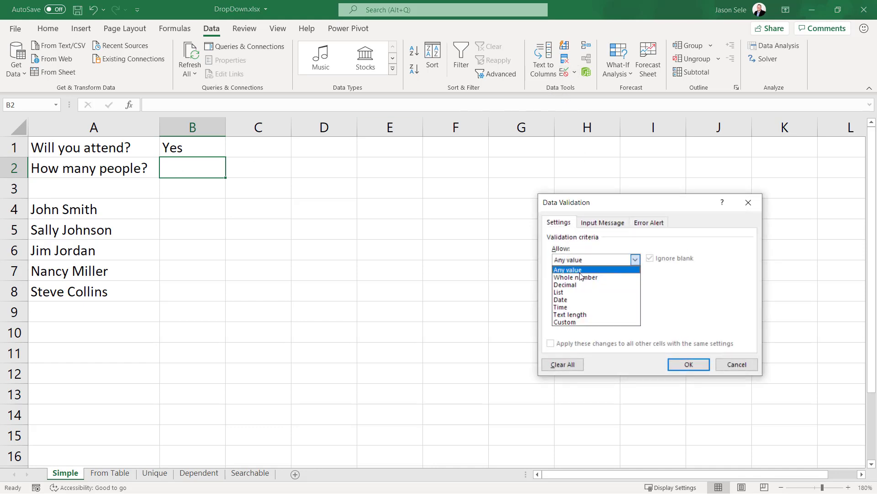
pyautogui.click(557, 292)
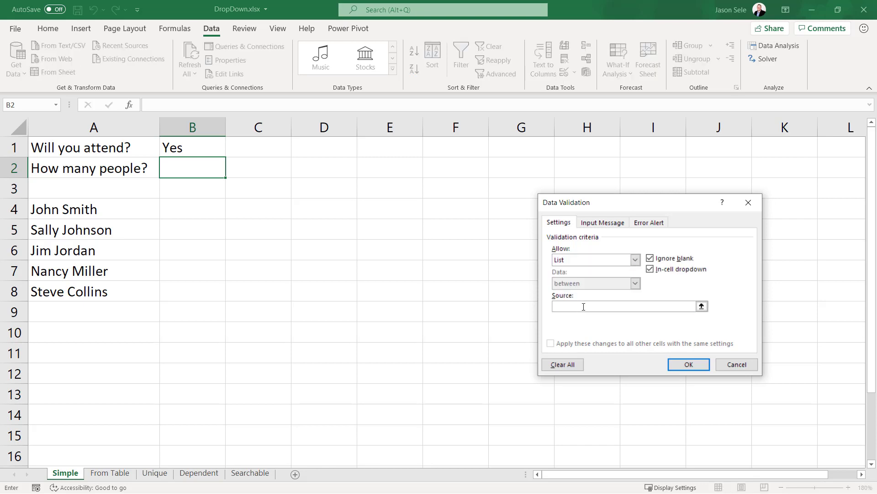
pyautogui.write('1,2,3,4,5')
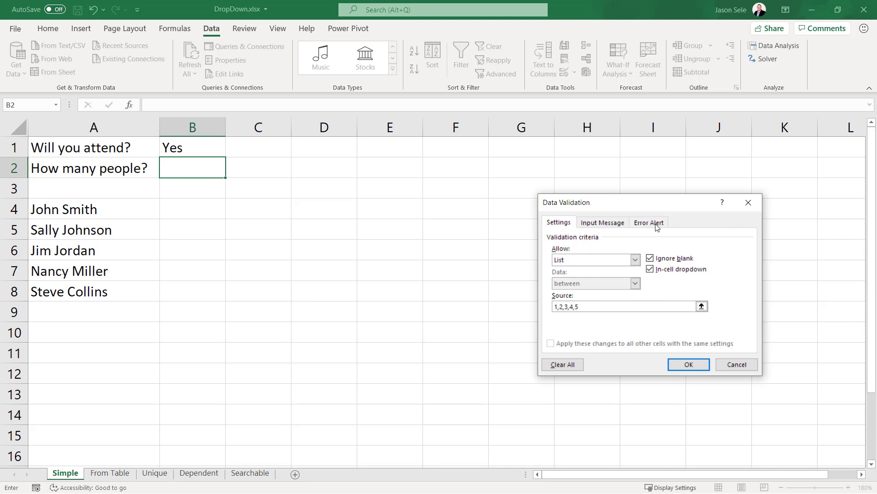
pyautogui.click(649, 222)
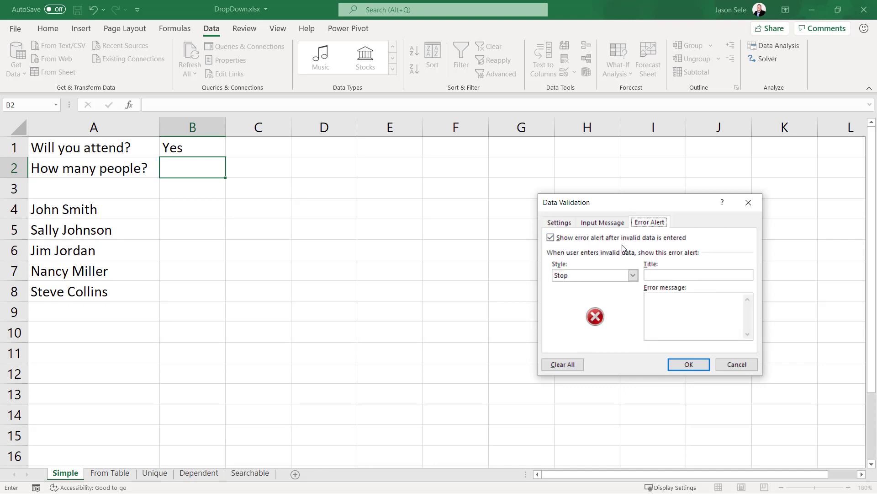
pyautogui.moveTo(575, 243)
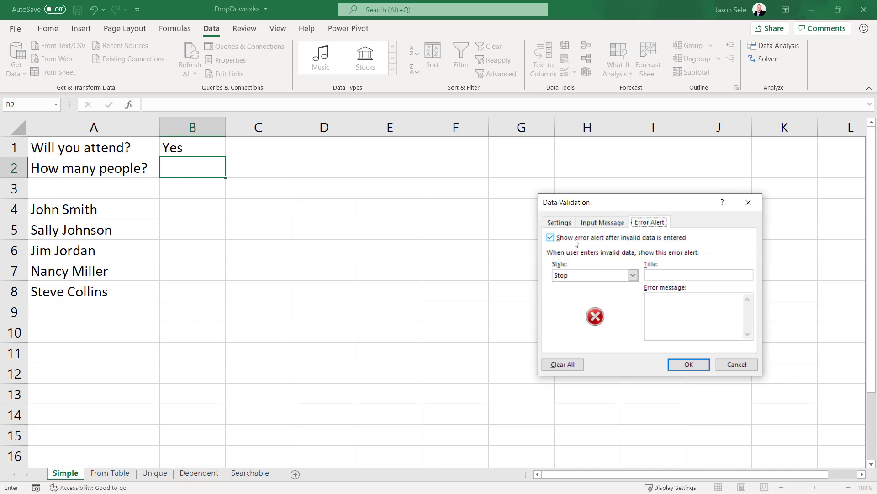
pyautogui.click(551, 237)
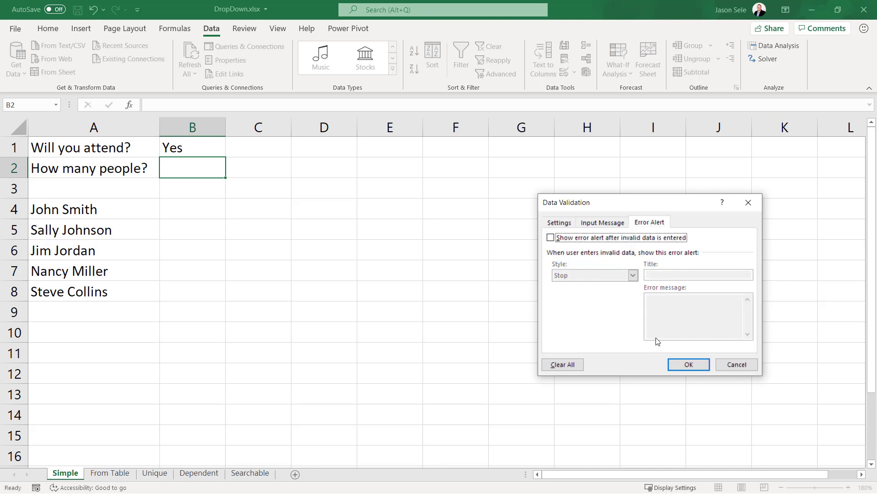
pyautogui.click(688, 365)
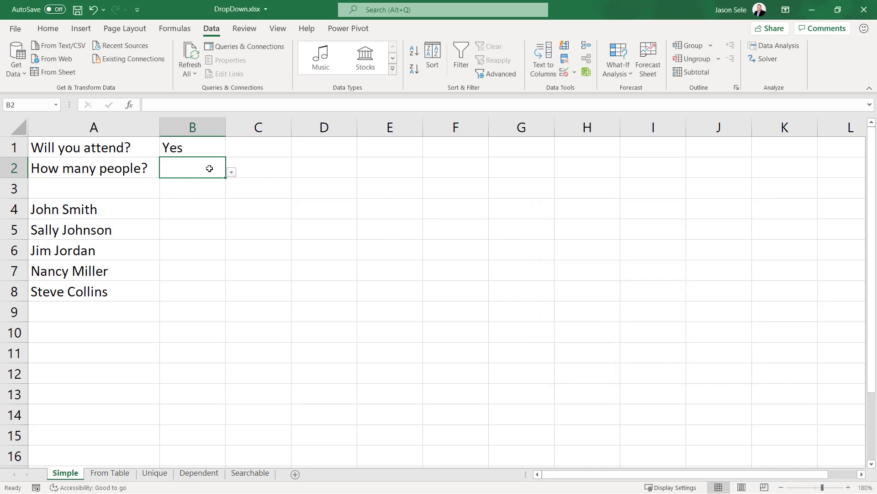
# - Pick a headcount from B2's drop-down list
pyautogui.click(230, 171)
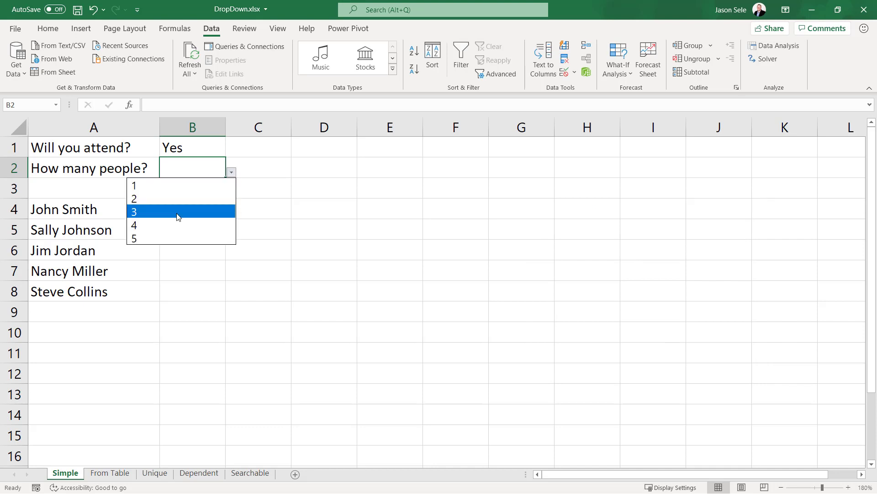
pyautogui.click(134, 213)
pyautogui.write('6')
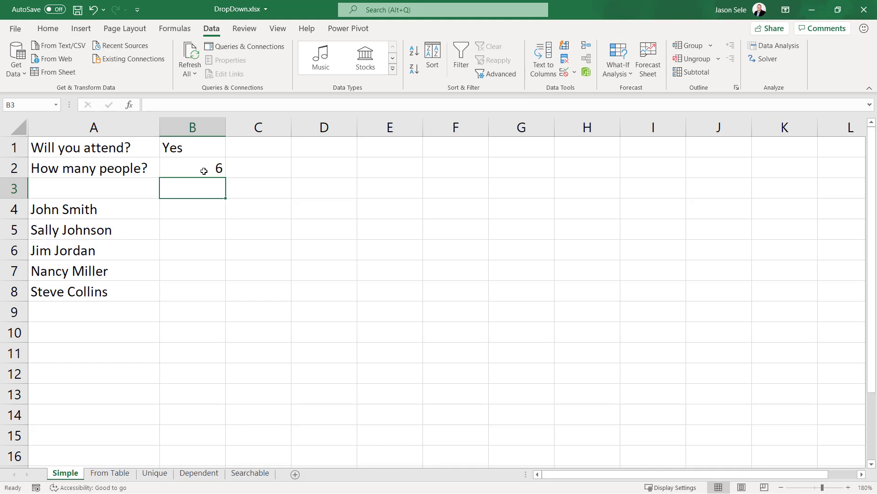
pyautogui.moveTo(198, 208)
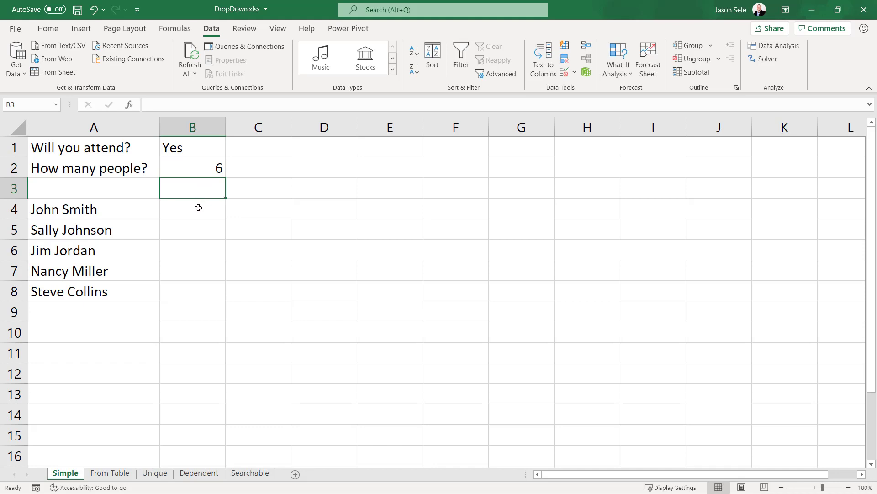
# - Give B4:B8 beside the five names a list validation with choices A,B,C
pyautogui.click(192, 208)
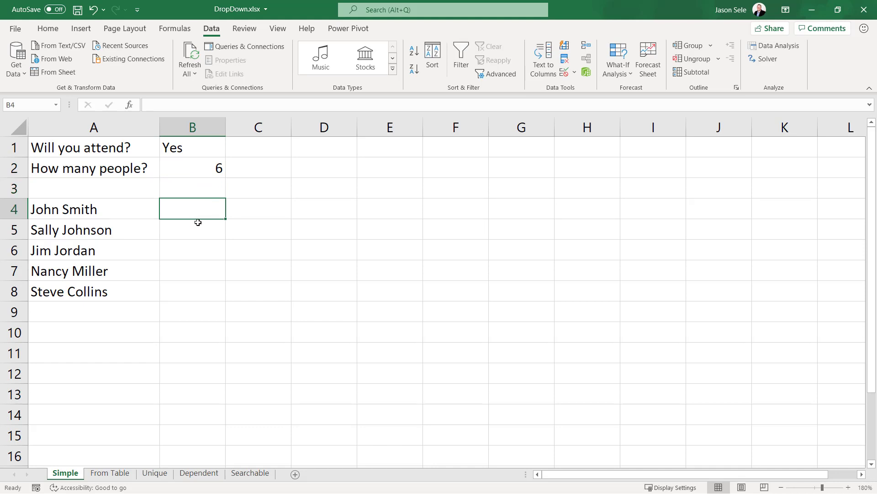
pyautogui.moveTo(193, 209); pyautogui.dragTo(193, 291)
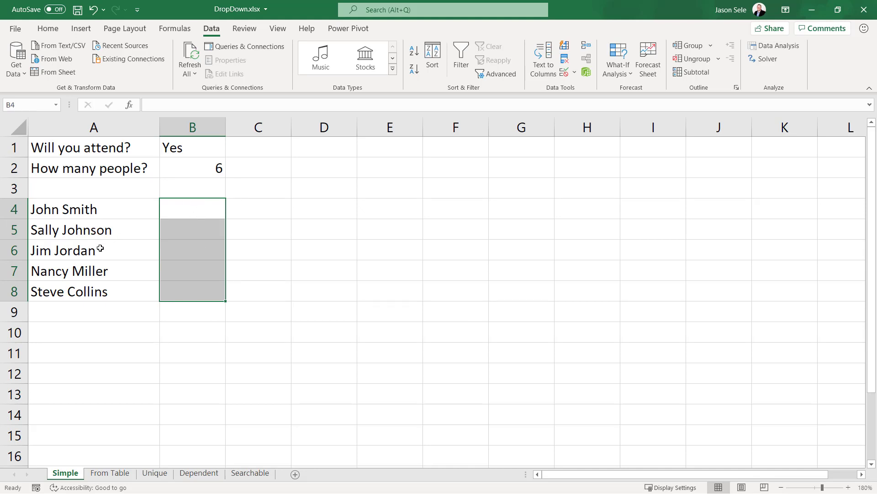
pyautogui.moveTo(159, 230)
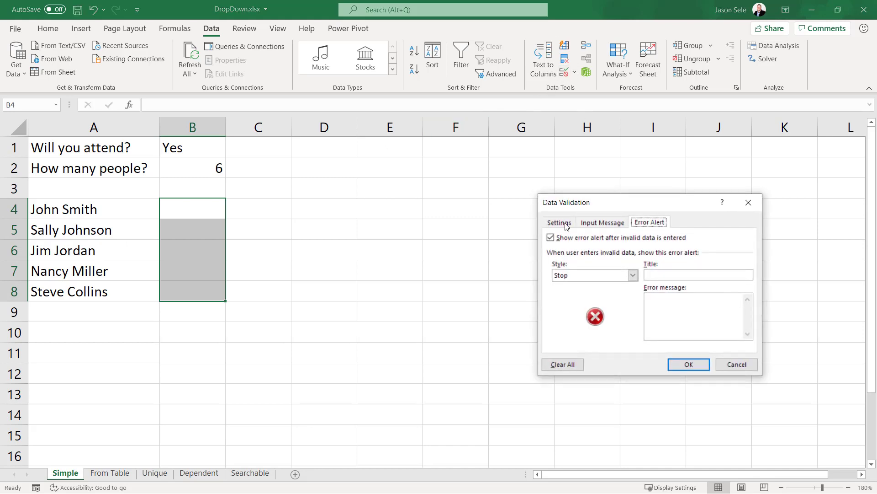
pyautogui.click(558, 222)
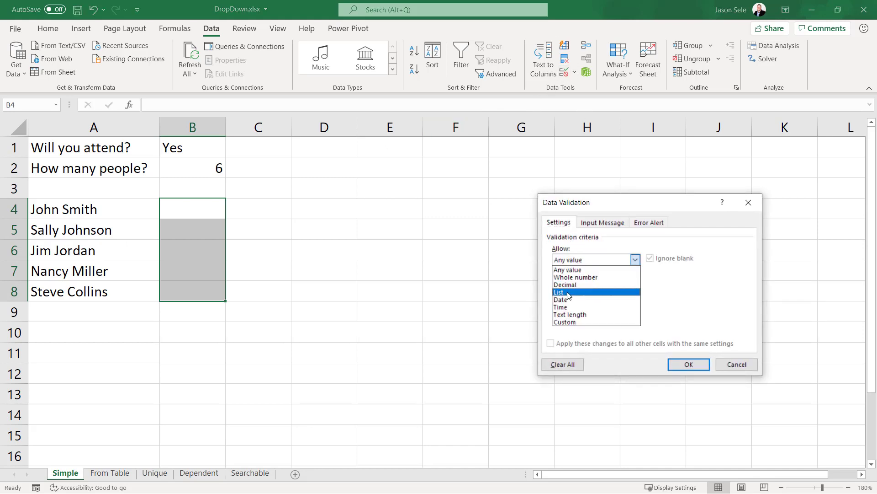
pyautogui.click(558, 292)
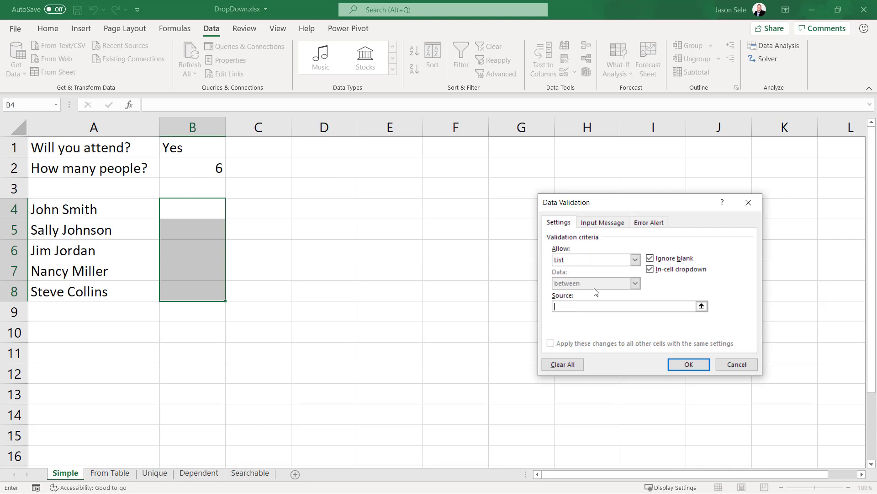
pyautogui.write('A,B,C')
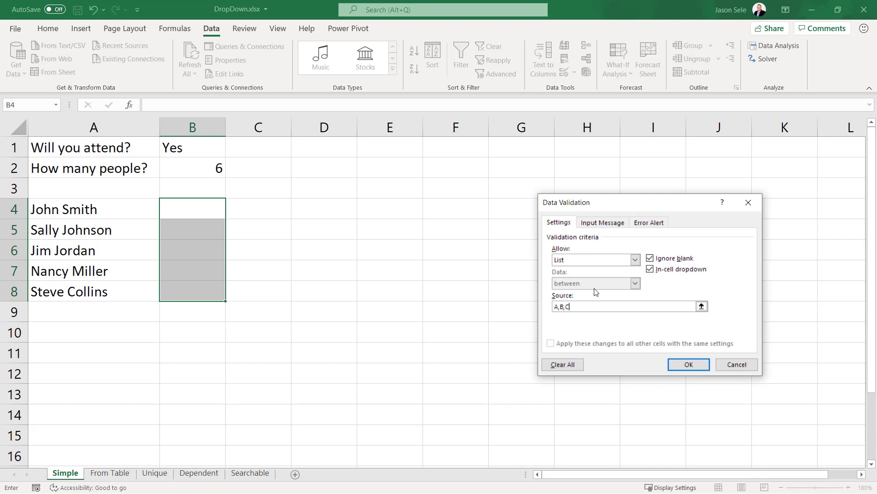
pyautogui.click(689, 365)
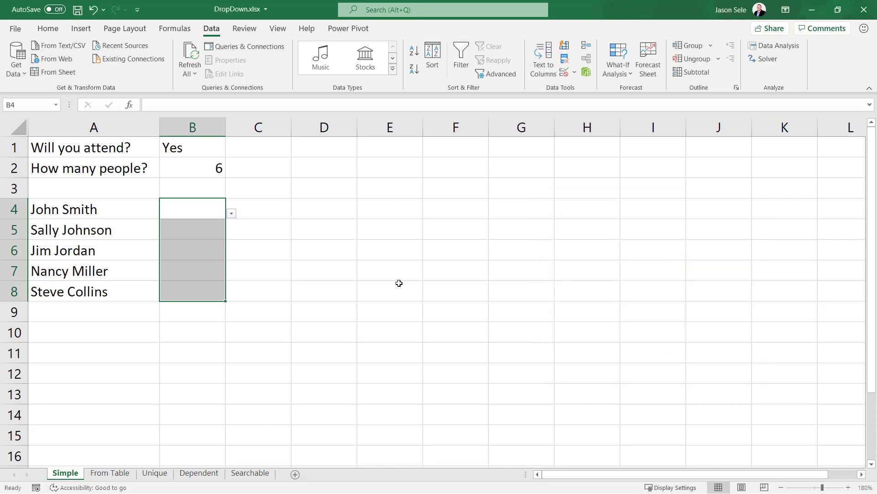
pyautogui.moveTo(231, 217)
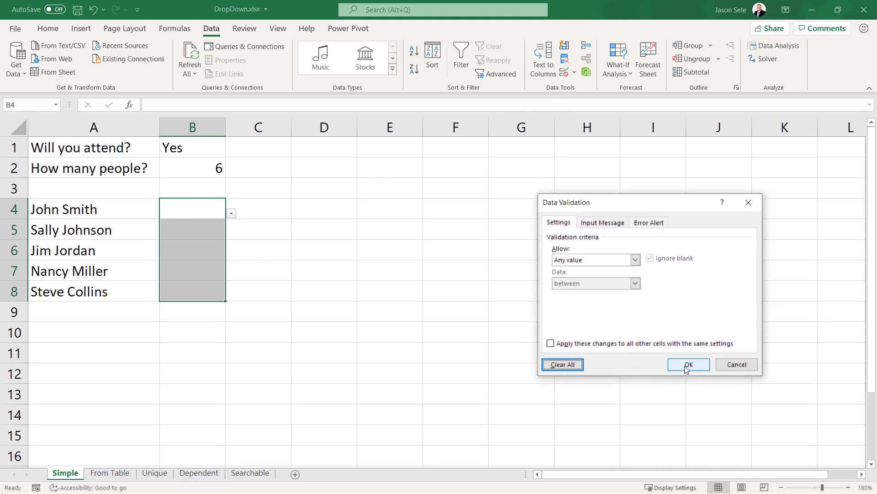
# - Clear all validation from B4:B8 and move on to the From Table sheet
pyautogui.click(688, 365)
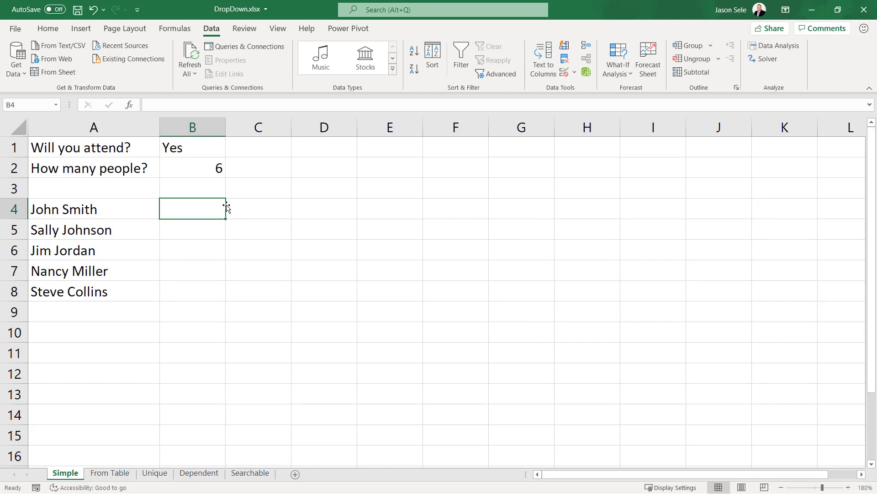
pyautogui.click(109, 473)
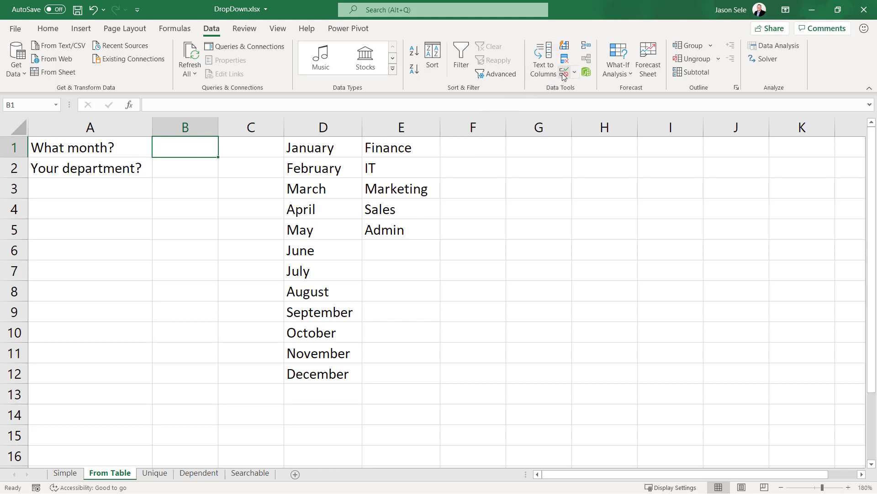
# - Give B1 a list validation sourced from the months in $D$1:$D$12
pyautogui.click(634, 259)
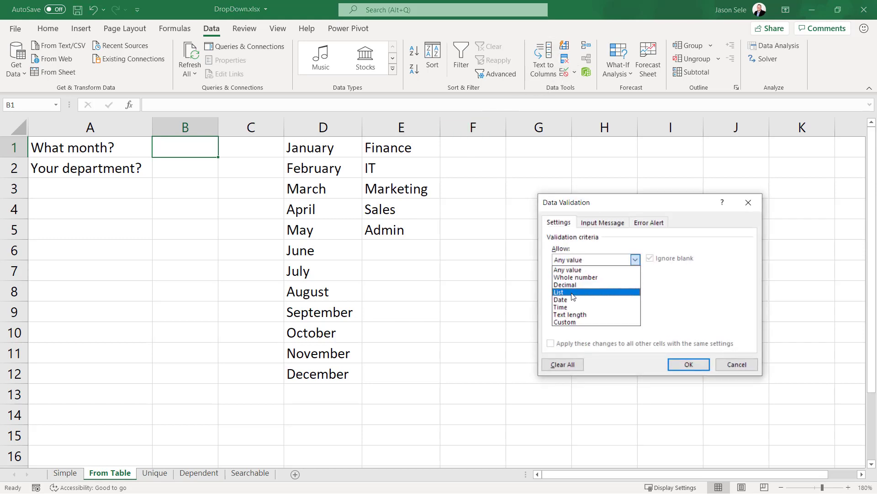
pyautogui.click(560, 291)
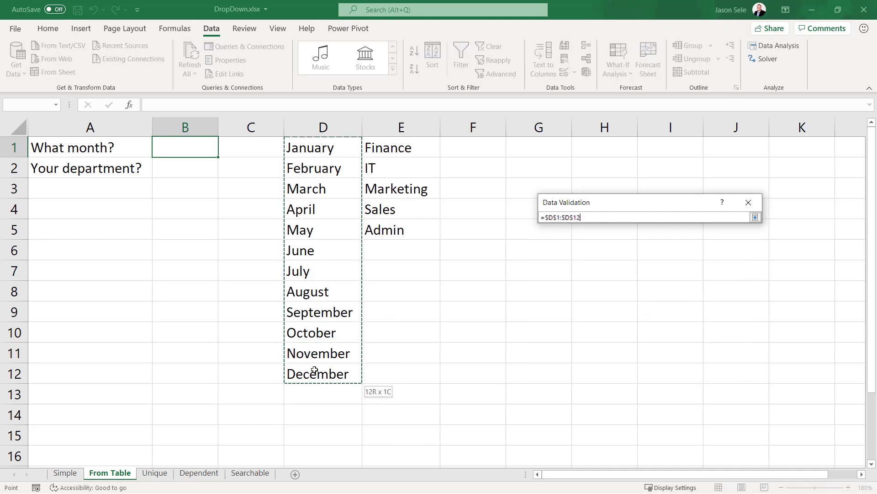
pyautogui.click(755, 218)
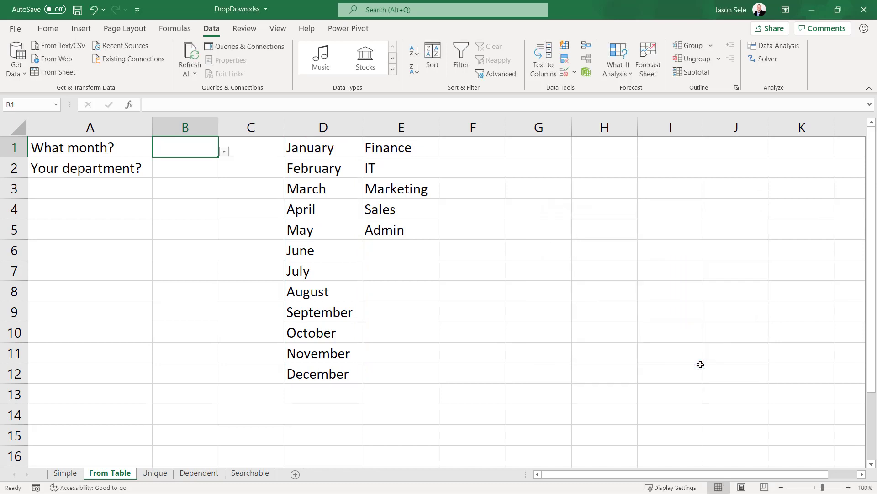
pyautogui.click(223, 151)
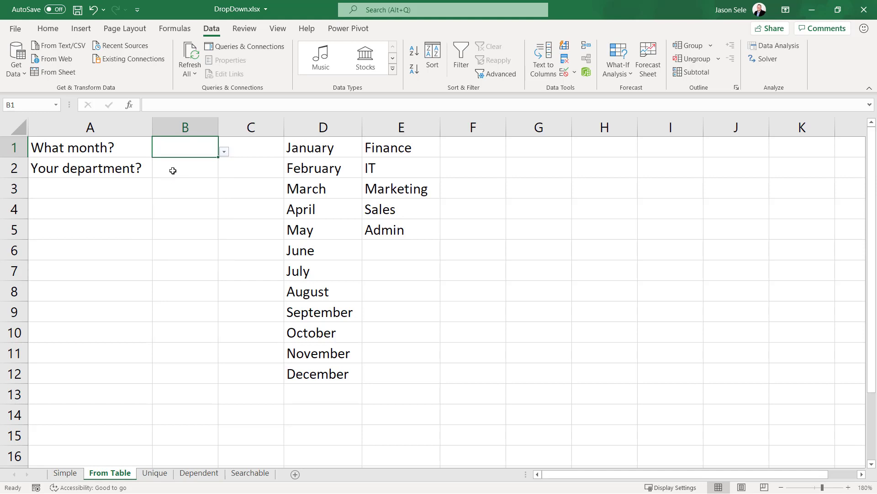
# - Give B2 a list validation sourced from the departments in $E$1:$E$5
pyautogui.click(185, 167)
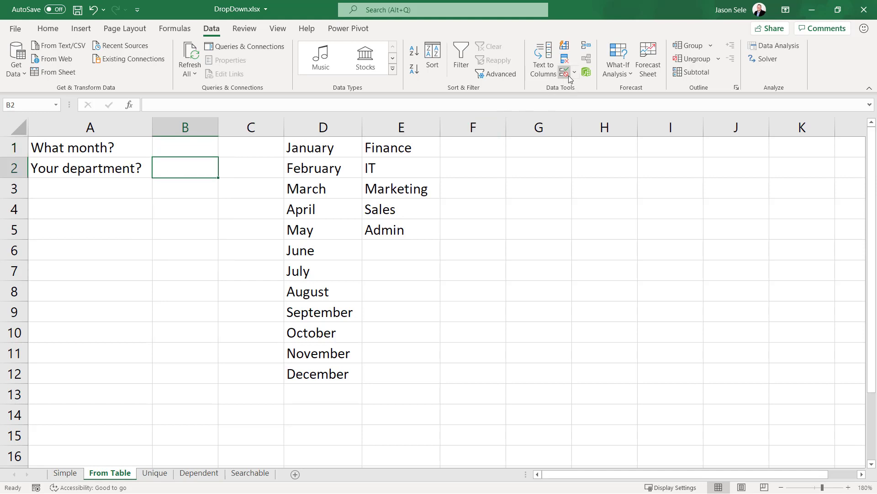
pyautogui.click(565, 73)
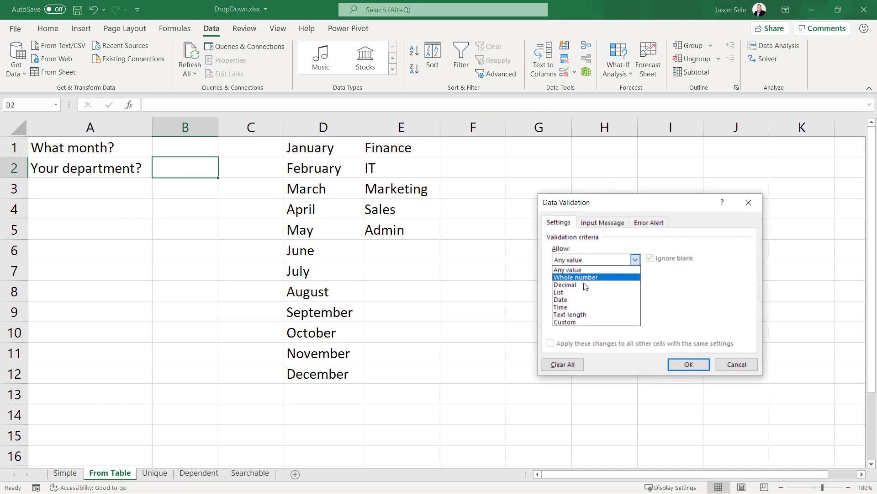
pyautogui.click(558, 292)
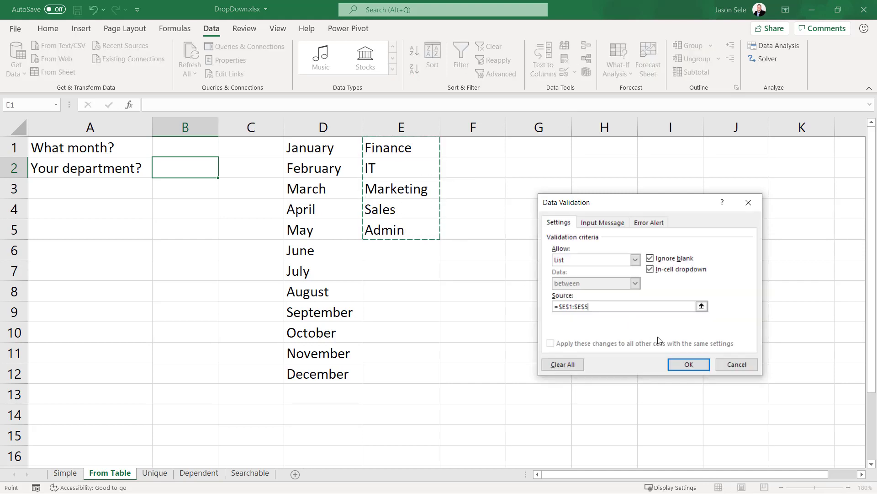
pyautogui.click(687, 365)
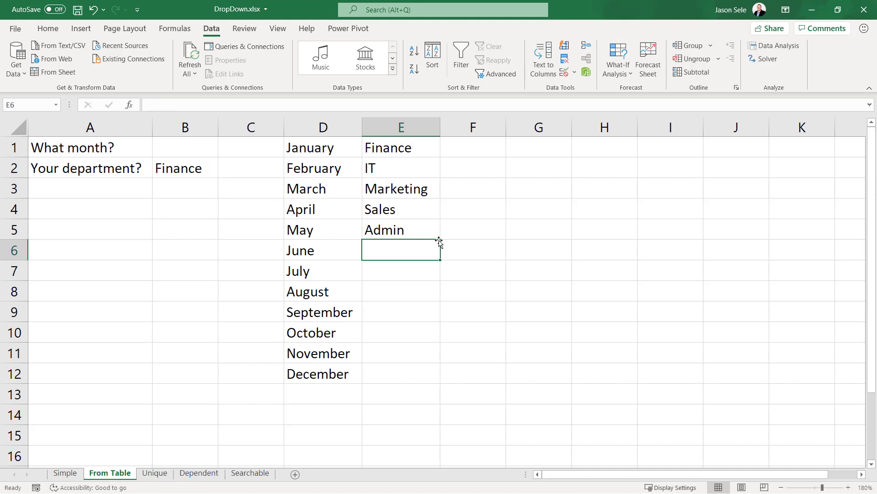
# - Add Shipping and Production to column E and widen B2's source to =$E:$E
pyautogui.write('Shipping')
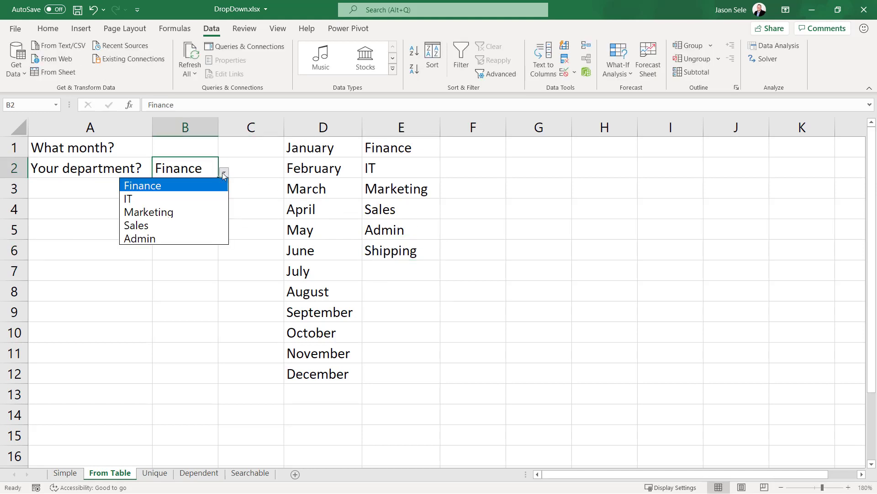
pyautogui.moveTo(193, 183)
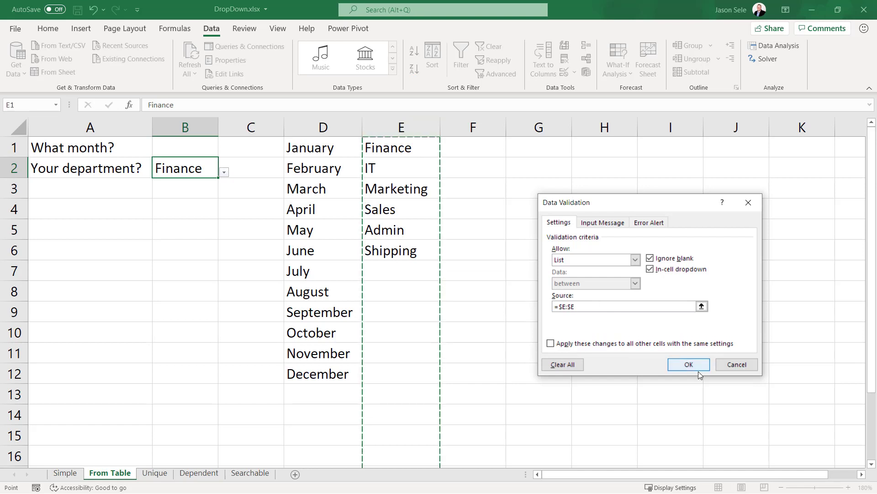
pyautogui.click(689, 365)
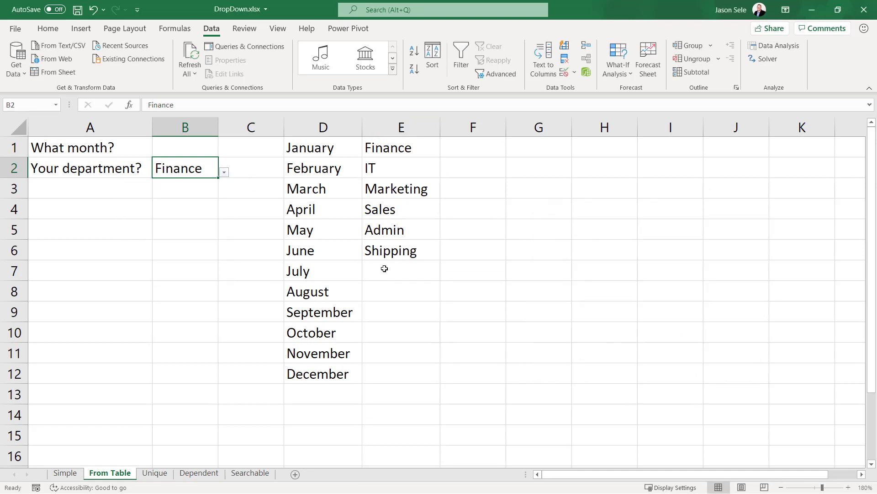
pyautogui.write('Production')
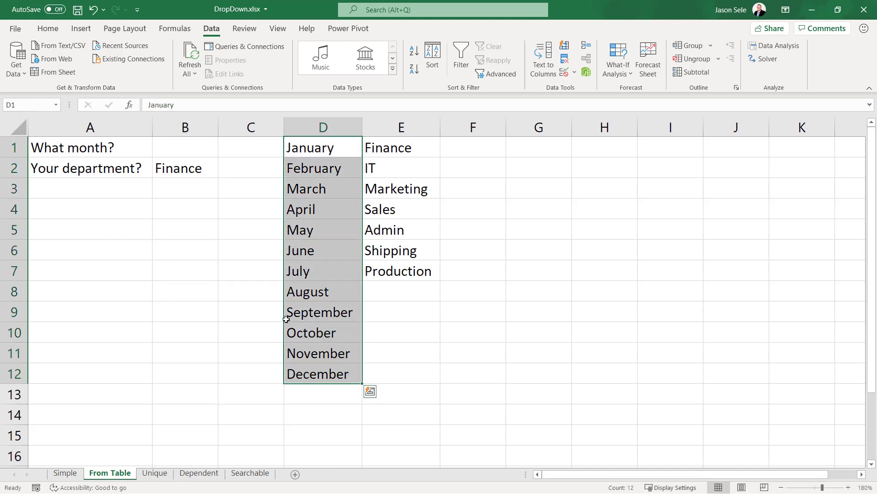
# - Name D1:D12 Months, set B1's source to =months, and test the drop-down
pyautogui.click(22, 104)
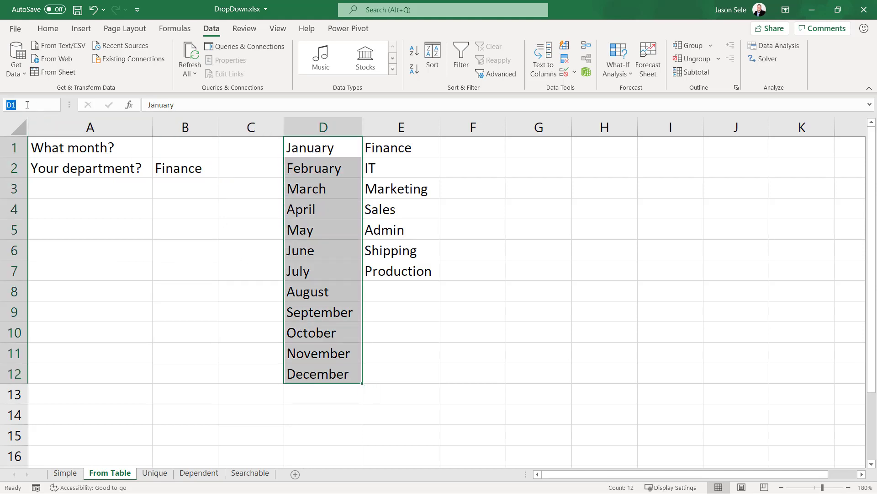
pyautogui.write('Months')
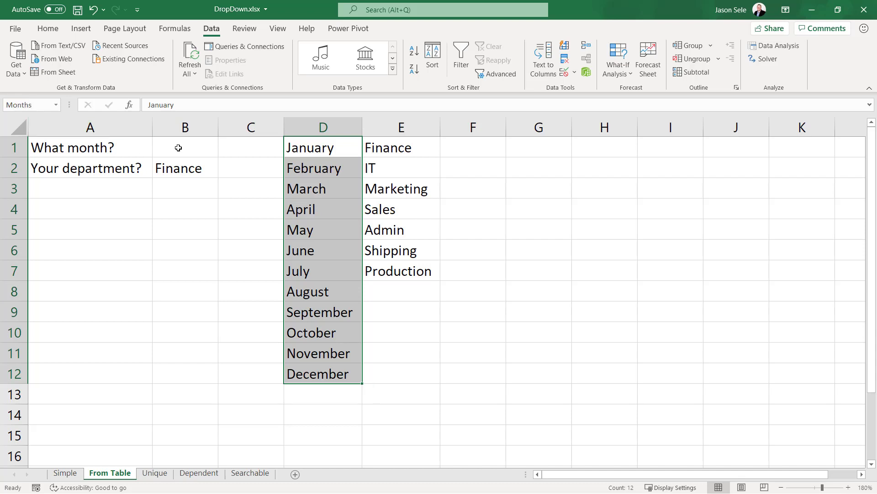
pyautogui.click(184, 147)
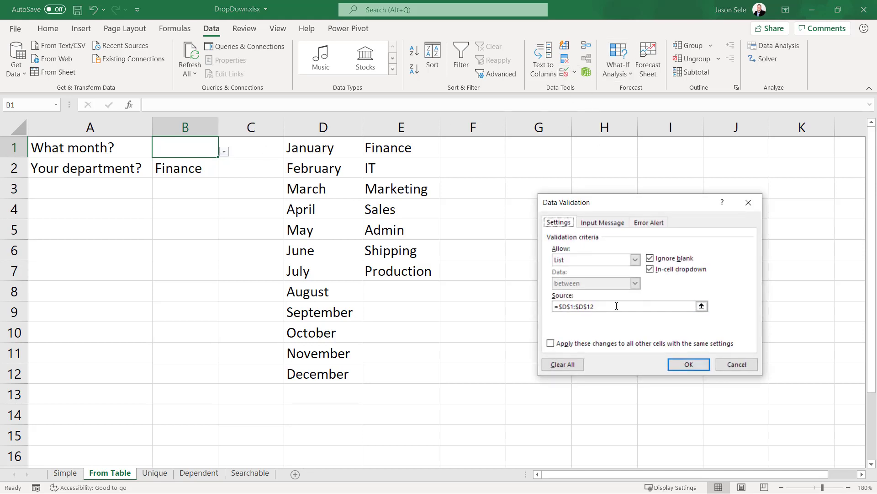
pyautogui.write('=months')
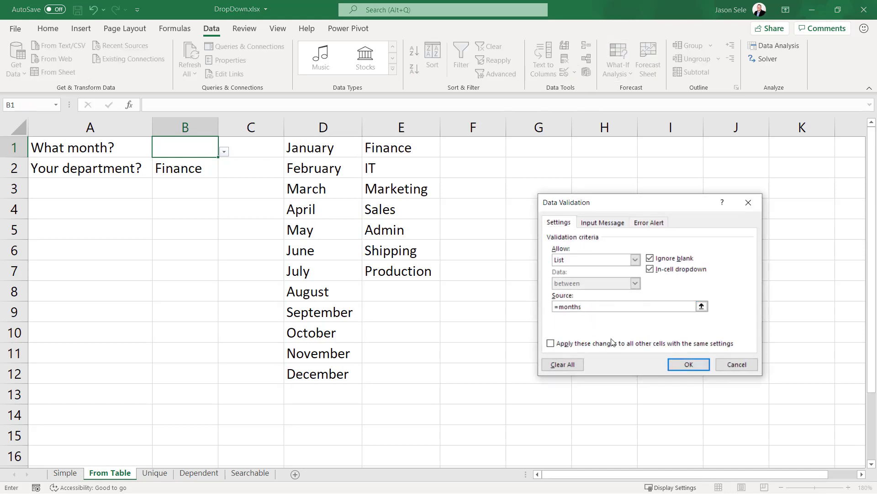
pyautogui.click(687, 365)
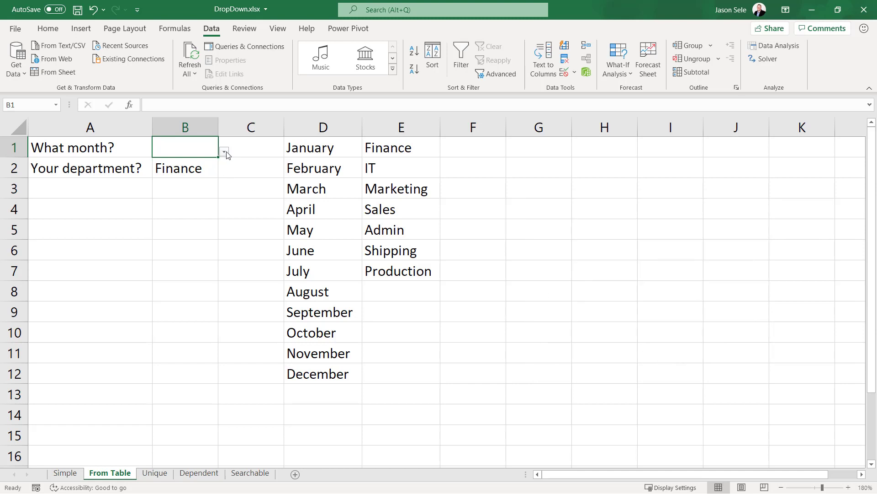
pyautogui.click(225, 152)
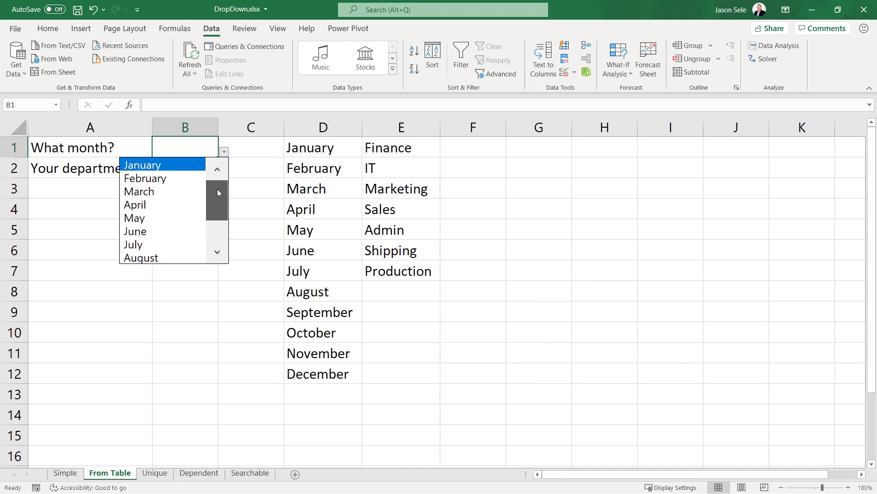
pyautogui.click(154, 472)
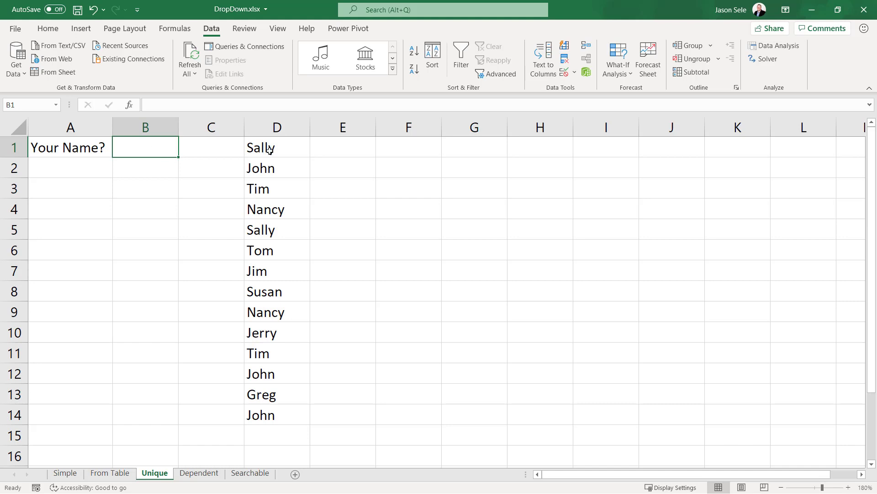
pyautogui.moveTo(278, 326)
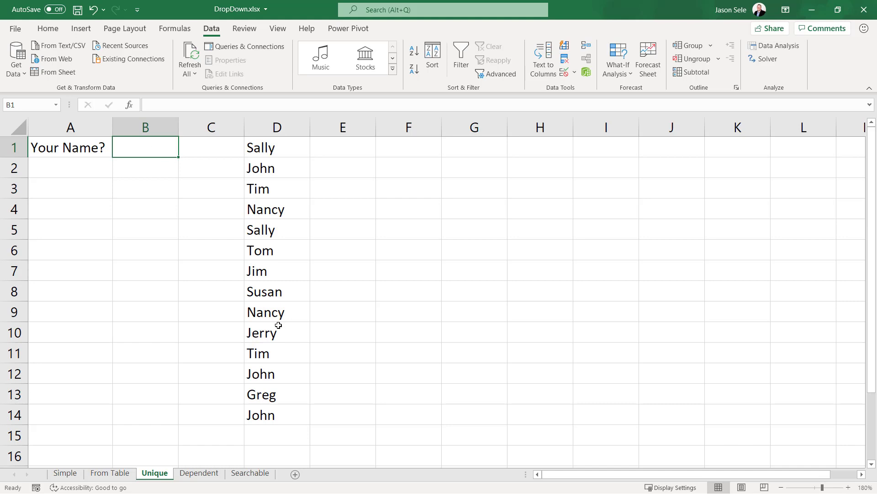
pyautogui.moveTo(272, 147)
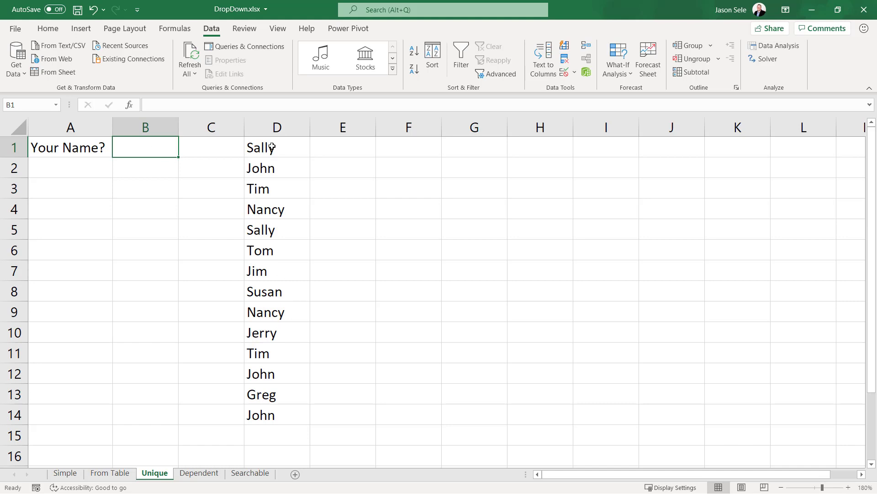
# - Note the repeated names in column D and enter a UNIQUE formula in C1
pyautogui.click(276, 229)
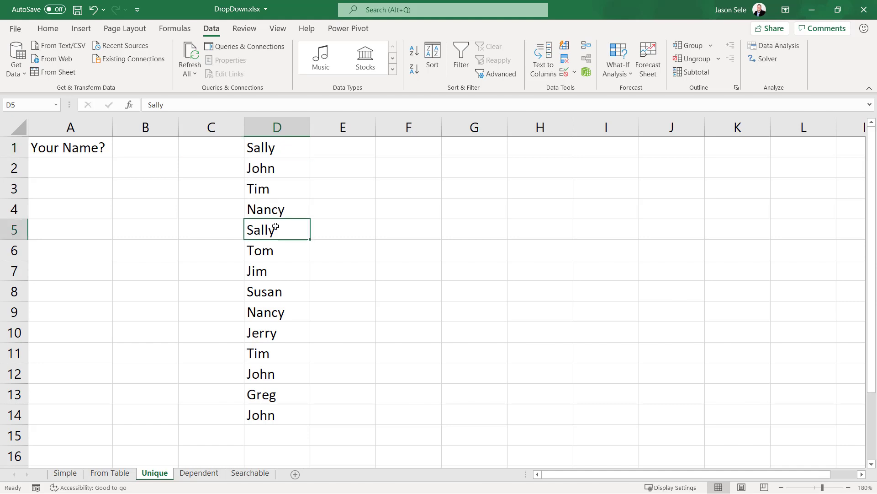
pyautogui.click(276, 373)
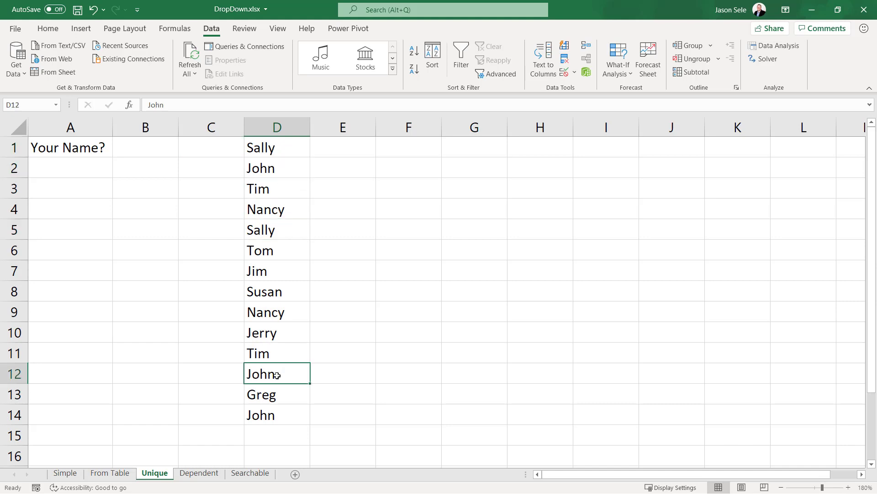
pyautogui.click(211, 148)
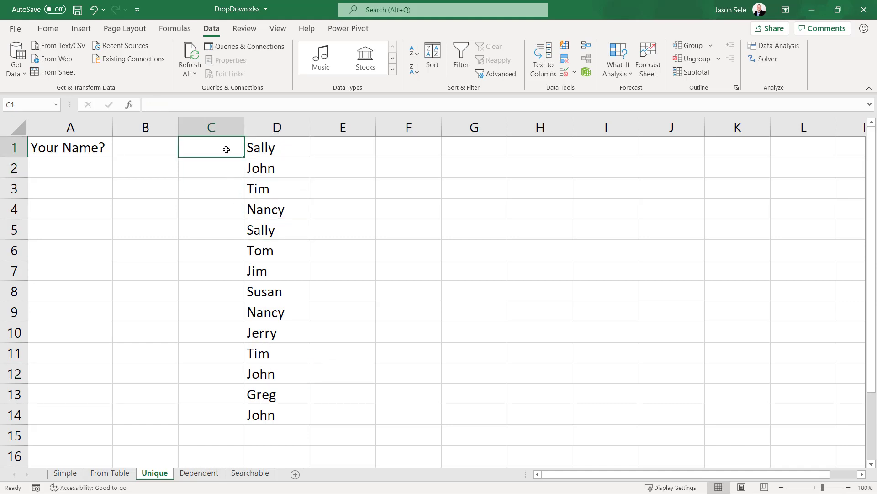
pyautogui.write('=unique')
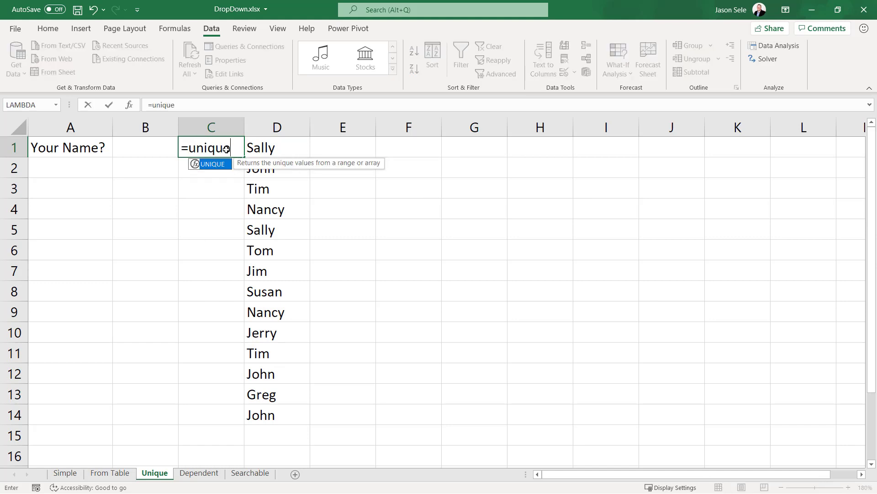
pyautogui.click(276, 147)
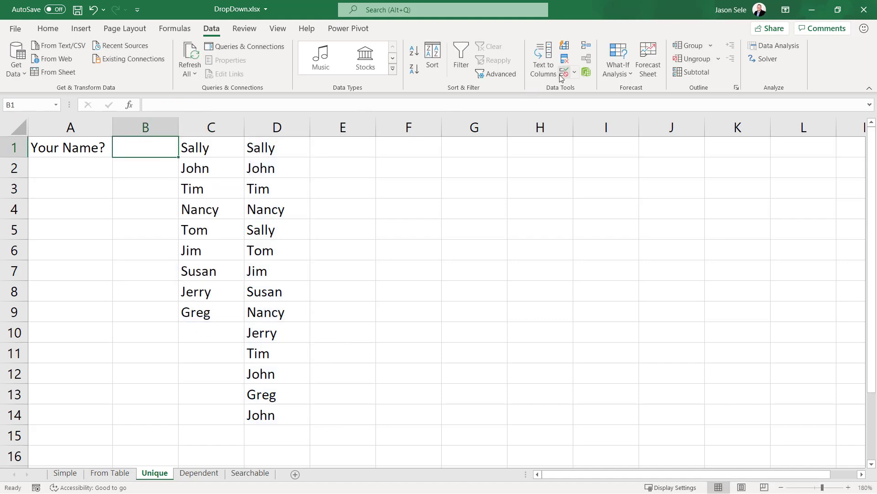
# - Give B1 a list validation sourced from column C and check the drop-down
pyautogui.click(564, 71)
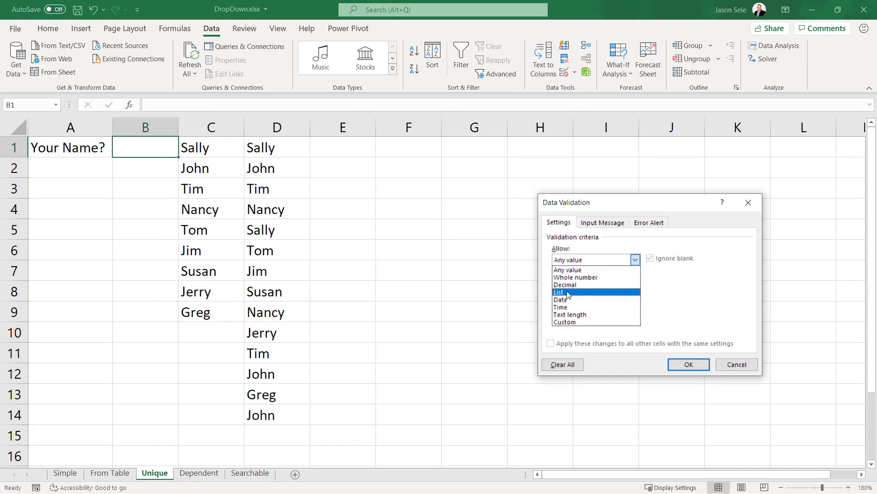
pyautogui.click(559, 292)
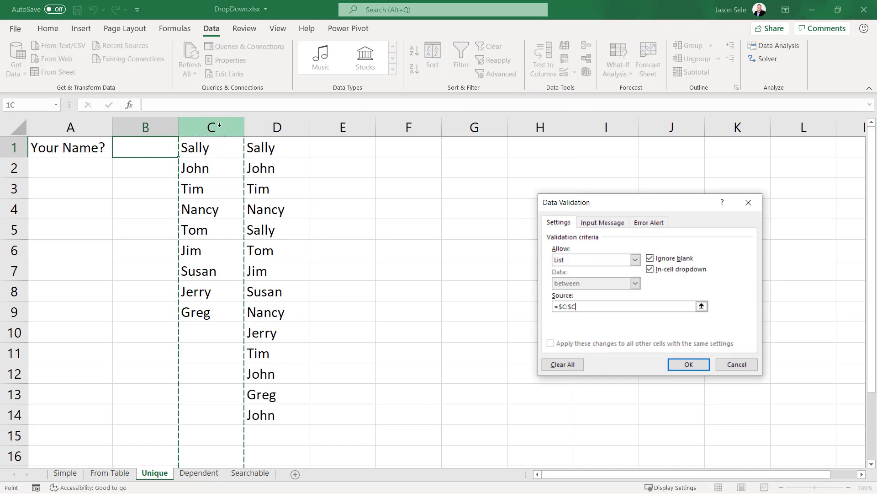
pyautogui.click(689, 365)
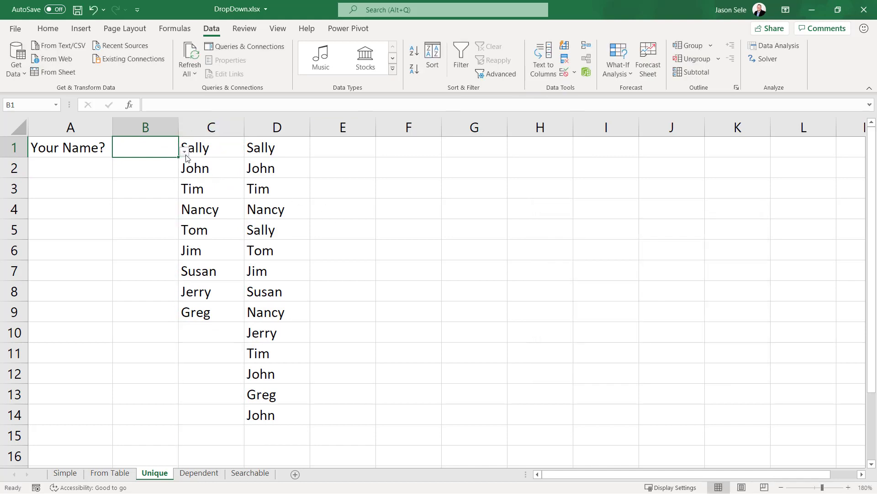
pyautogui.click(183, 151)
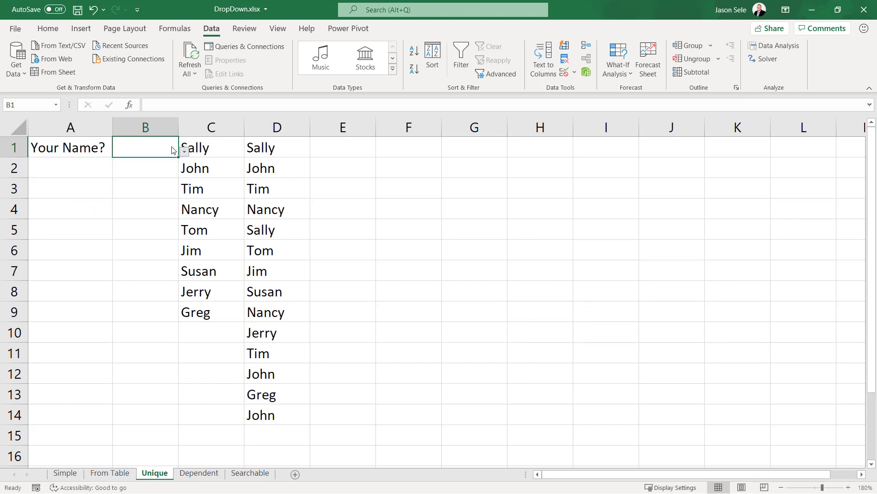
# - Add Pam below the names in column D and check it appears in the UNIQUE spill
pyautogui.click(276, 188)
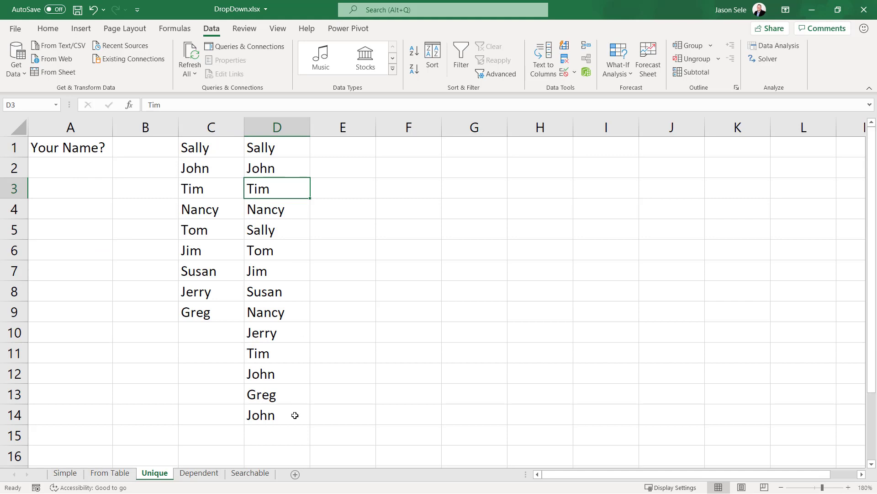
pyautogui.write('Pa')
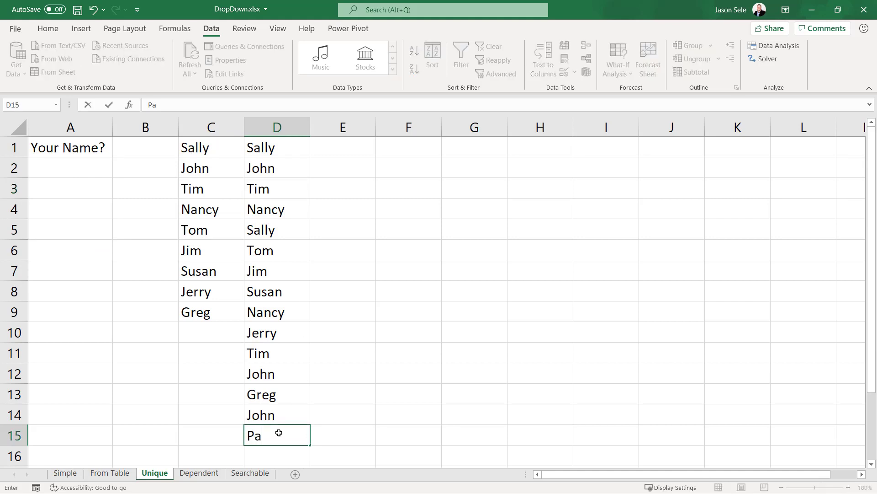
pyautogui.press('enter')
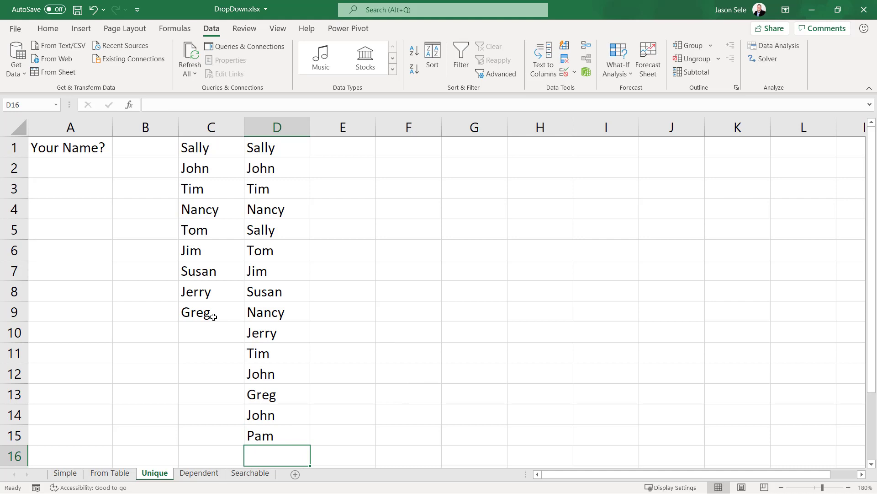
pyautogui.click(211, 147)
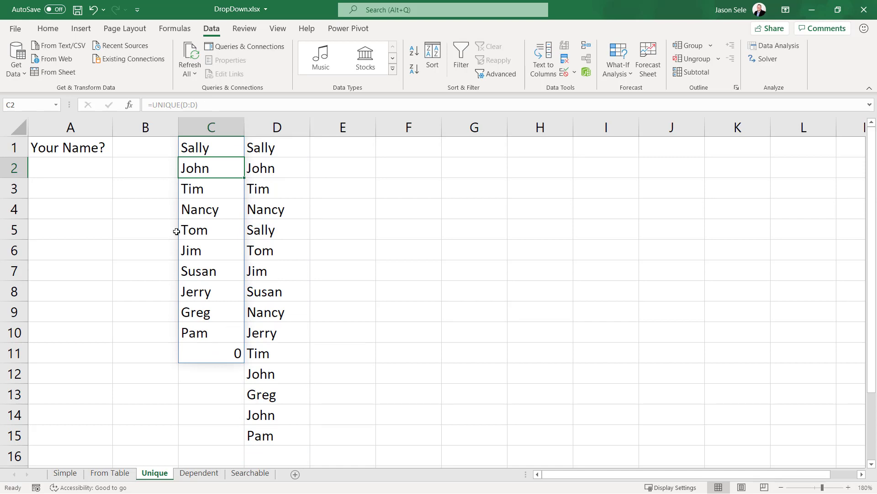
pyautogui.click(177, 147)
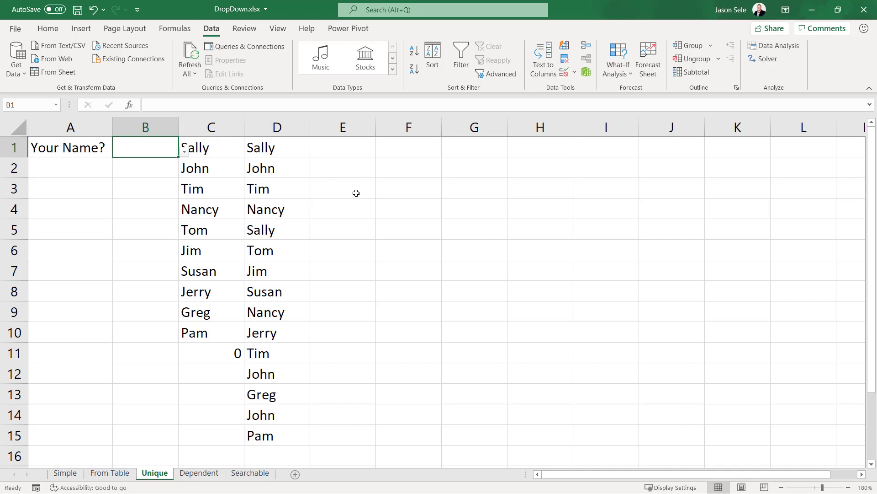
# - Change C1 to =UNIQUE(FILTER(D:D,D:D<>"")) so the unique list skips blanks
pyautogui.click(211, 147)
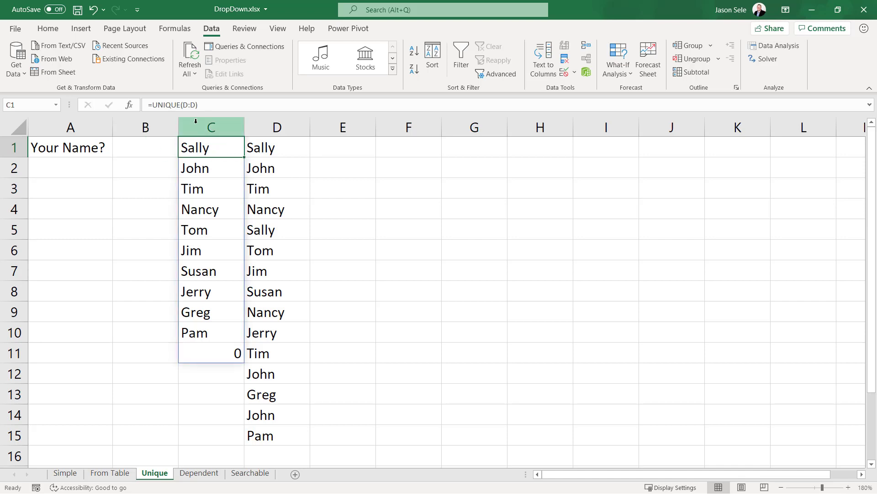
pyautogui.write('filter(')
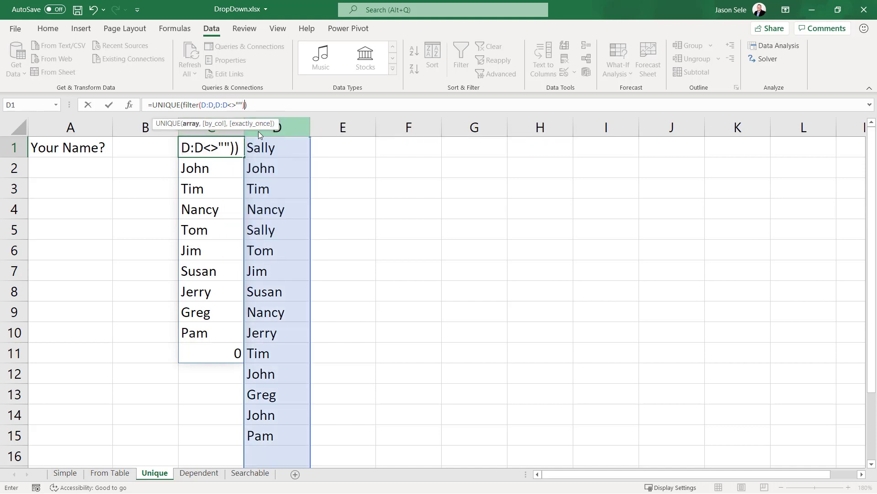
pyautogui.press('enter')
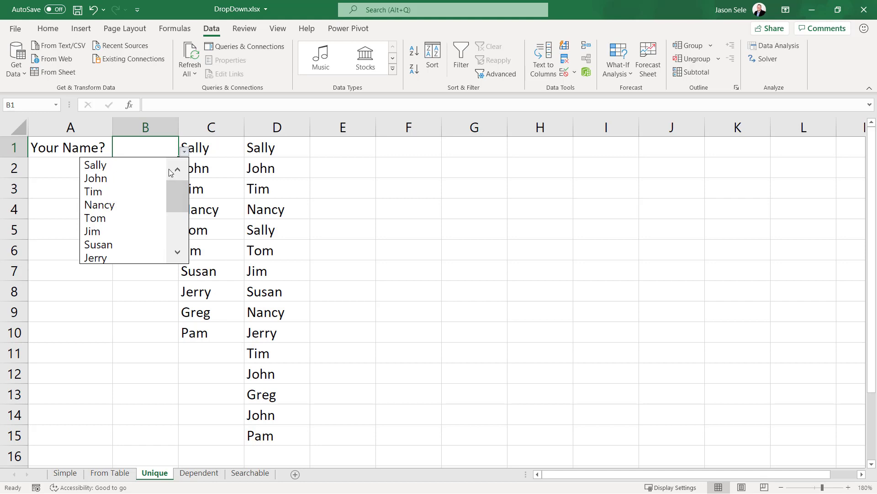
# - Choose Sally from B1's drop-down list
pyautogui.click(95, 164)
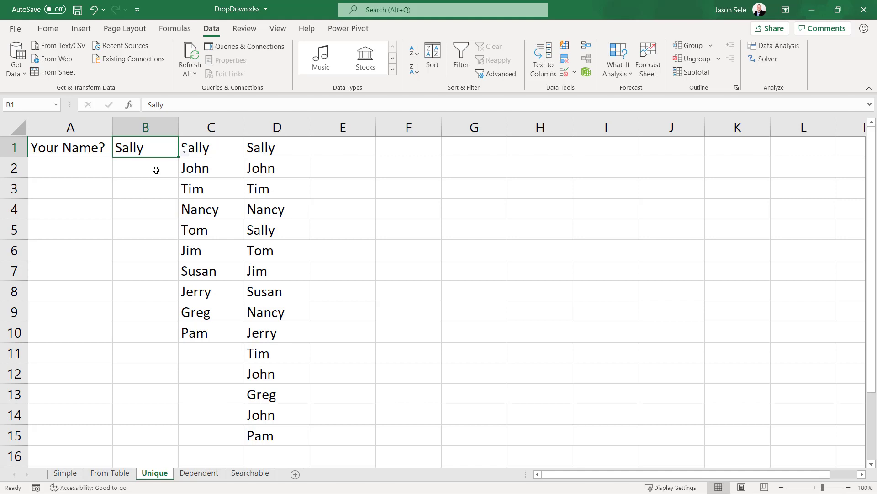
pyautogui.click(199, 473)
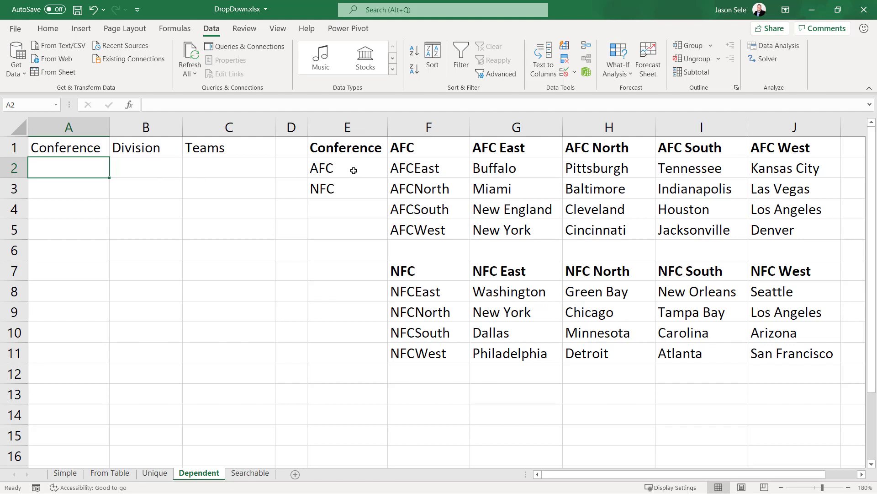
pyautogui.moveTo(337, 157)
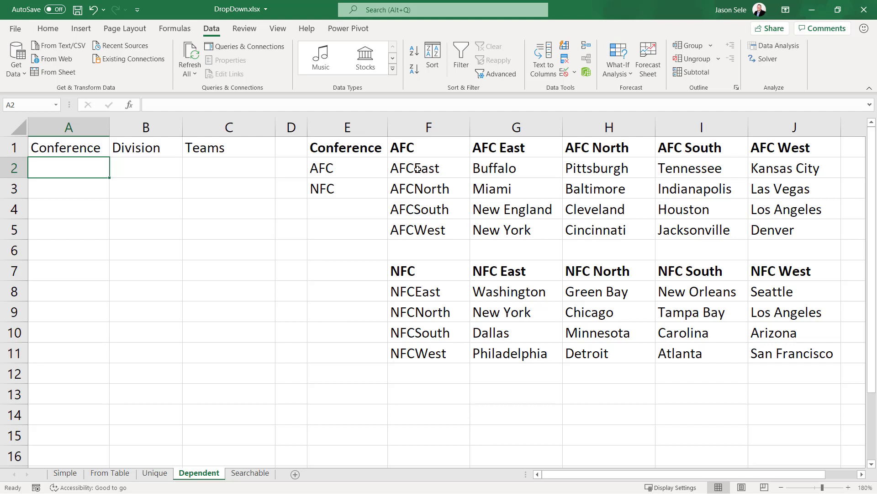
pyautogui.moveTo(412, 180)
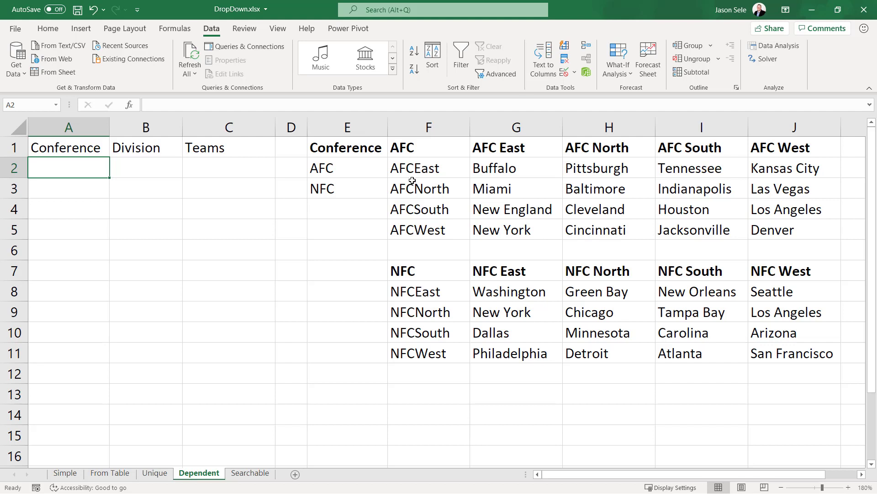
pyautogui.moveTo(531, 162)
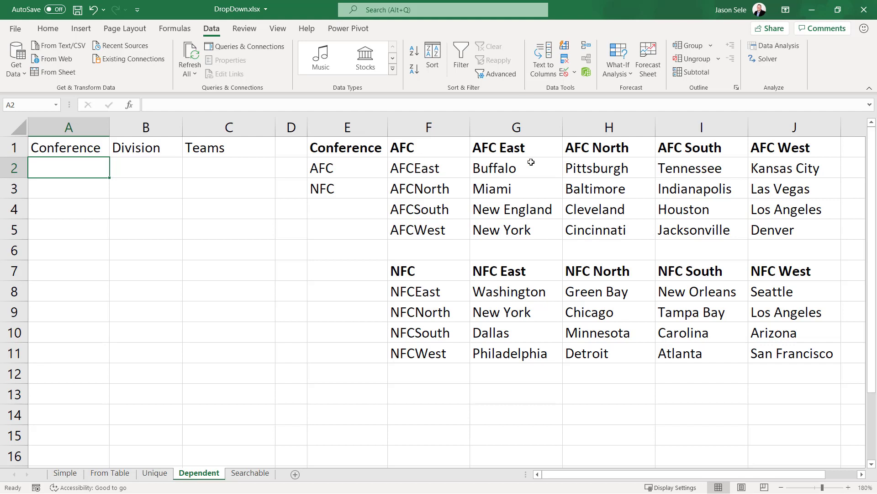
pyautogui.moveTo(409, 184)
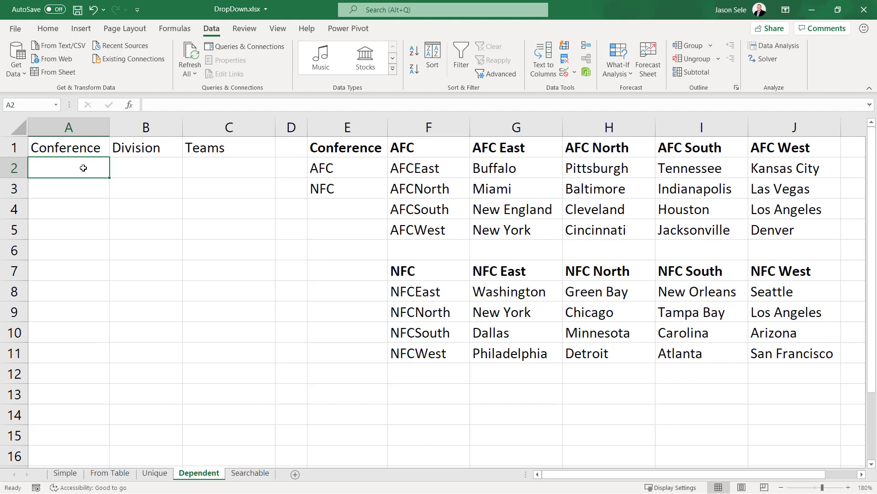
pyautogui.moveTo(537, 94)
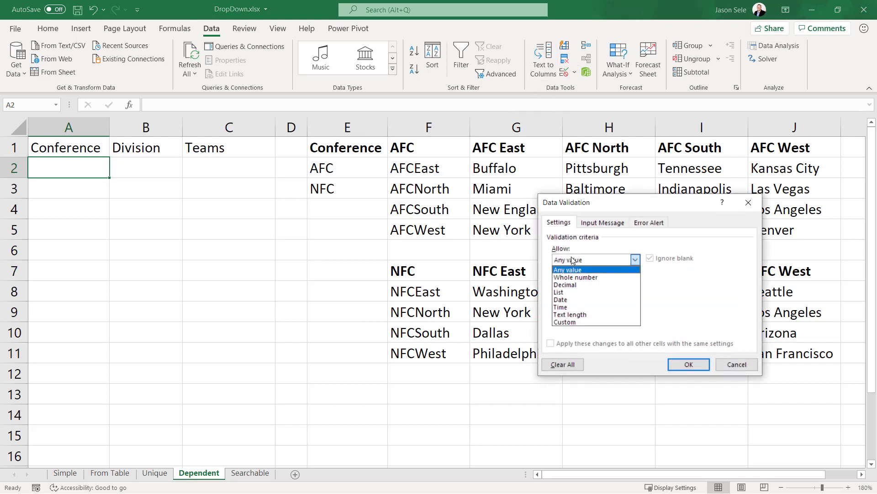
# - Give A2 a List validation sourced from $E$2:$E$3 and pick AFC as the conference
pyautogui.click(558, 293)
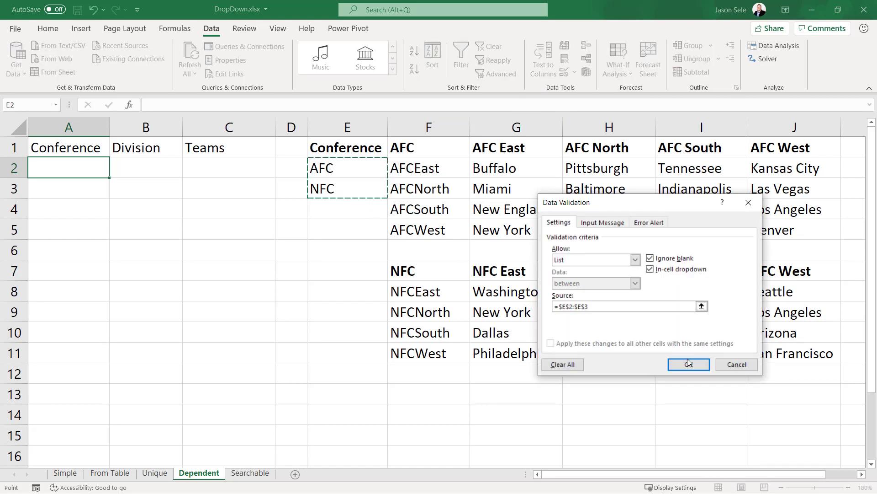
pyautogui.click(687, 365)
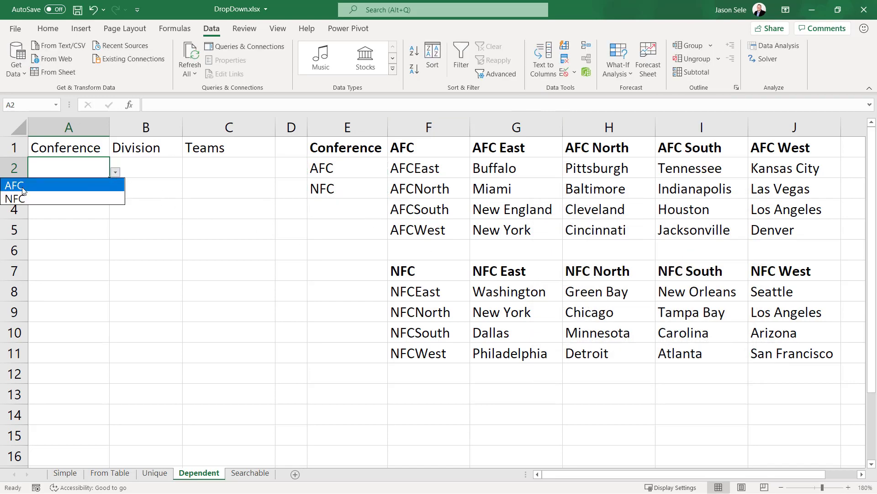
pyautogui.click(14, 186)
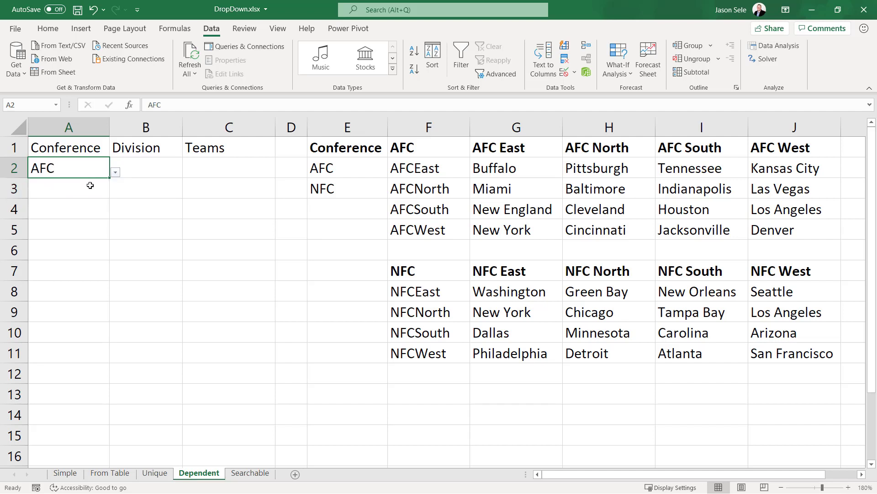
pyautogui.click(145, 167)
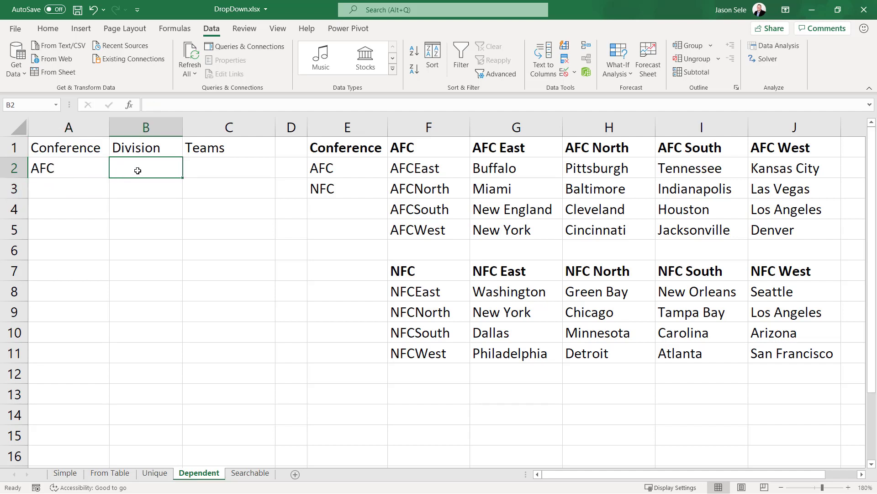
pyautogui.moveTo(348, 166)
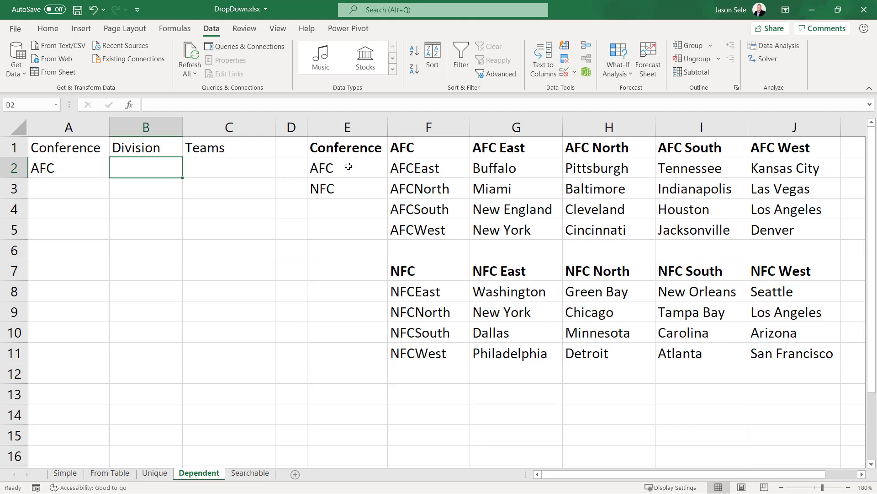
pyautogui.moveTo(418, 165)
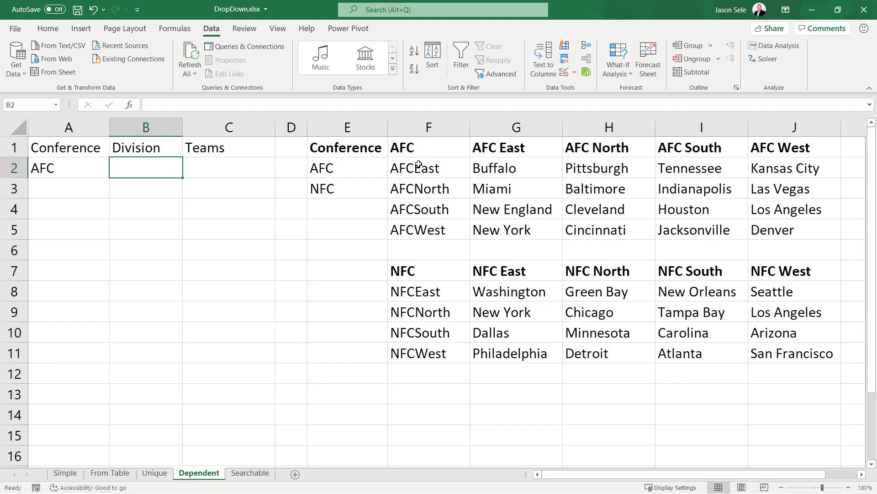
pyautogui.moveTo(417, 167)
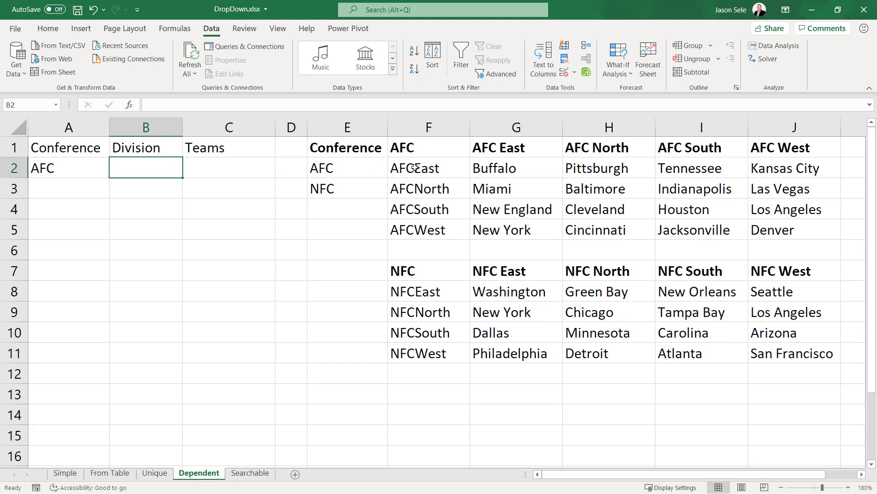
# - Name the range F2:F5 of AFC divisions as AFC
pyautogui.moveTo(428, 168); pyautogui.dragTo(427, 230)
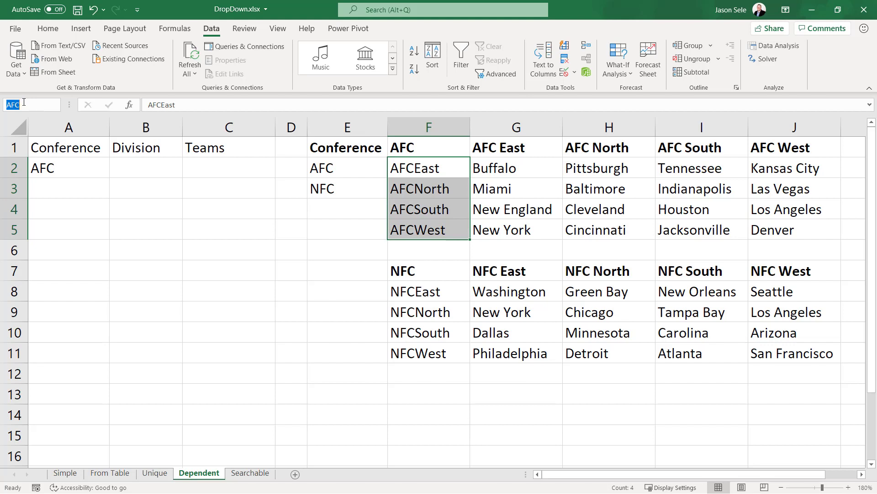
pyautogui.click(145, 167)
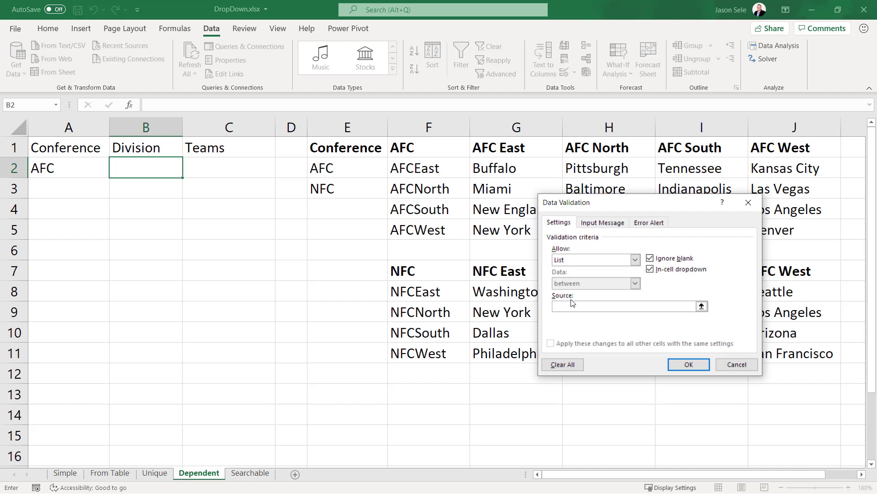
# - Set B2's list source to =INDIRECT($A$2) so divisions follow the conference
pyautogui.write('=indirect($A$2')
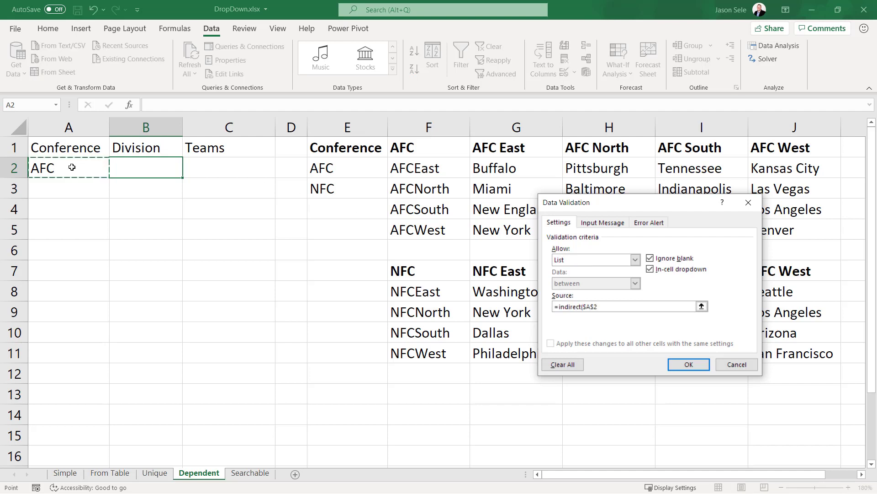
pyautogui.click(627, 306)
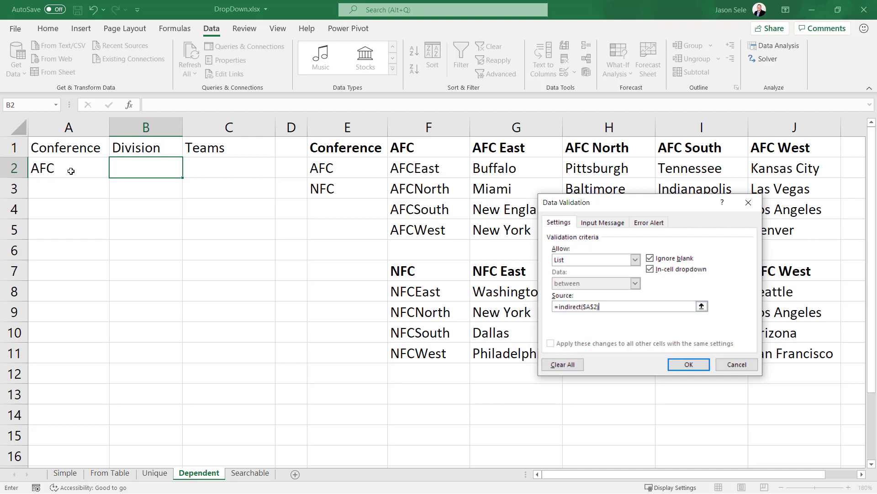
pyautogui.moveTo(405, 210)
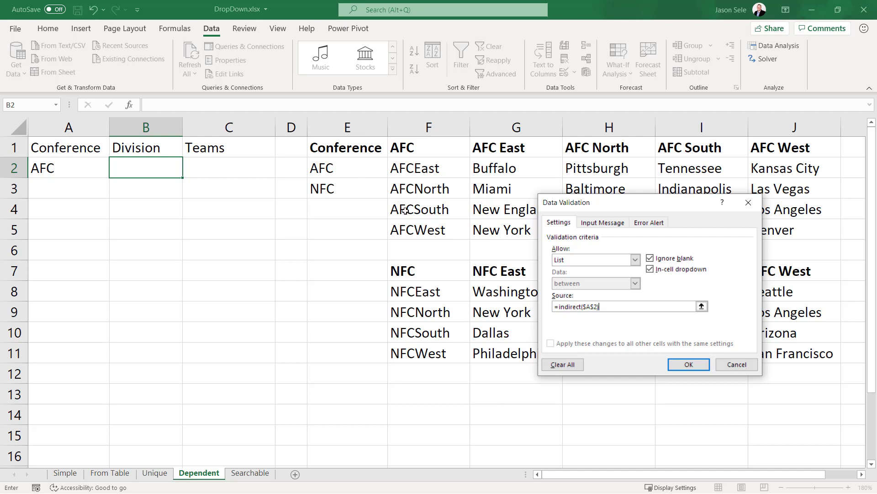
pyautogui.moveTo(415, 265)
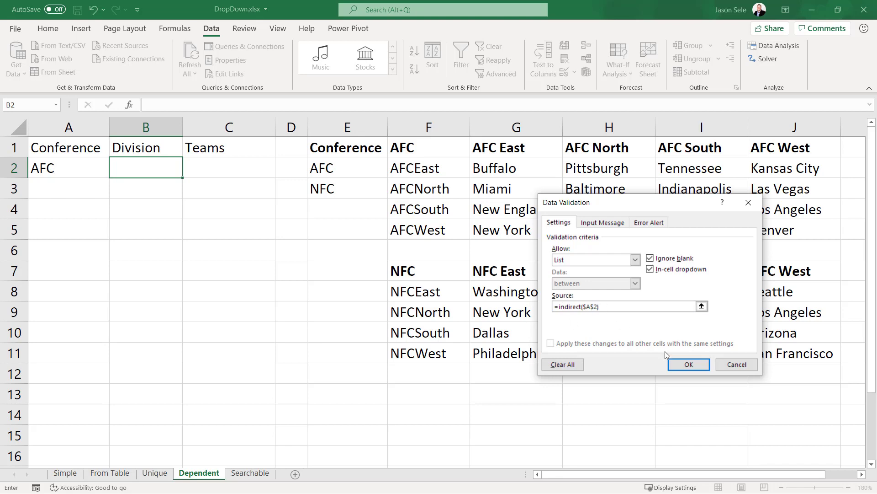
pyautogui.click(687, 364)
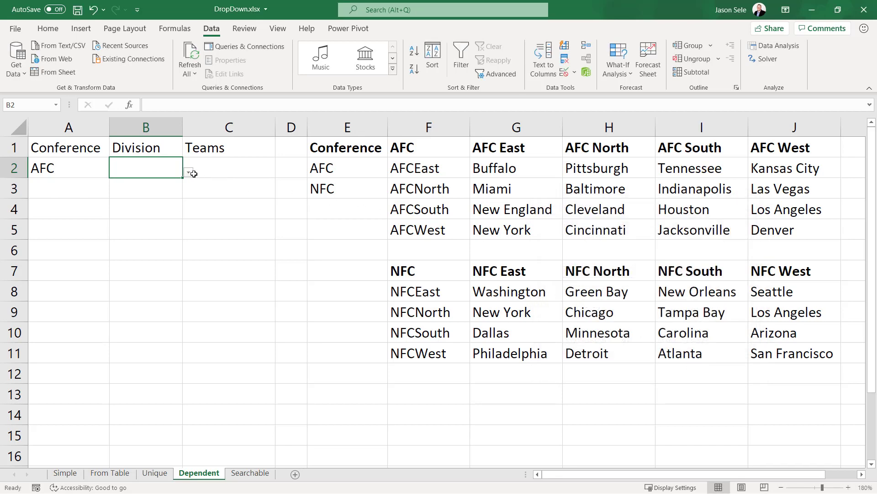
# - Switch A2 to NFC and pick NFCEast from B2's dependent division list
pyautogui.click(188, 172)
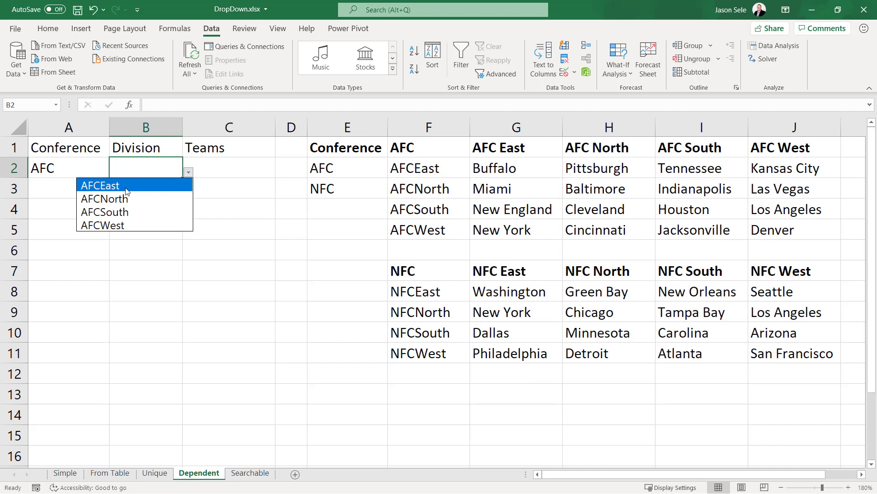
pyautogui.moveTo(113, 191)
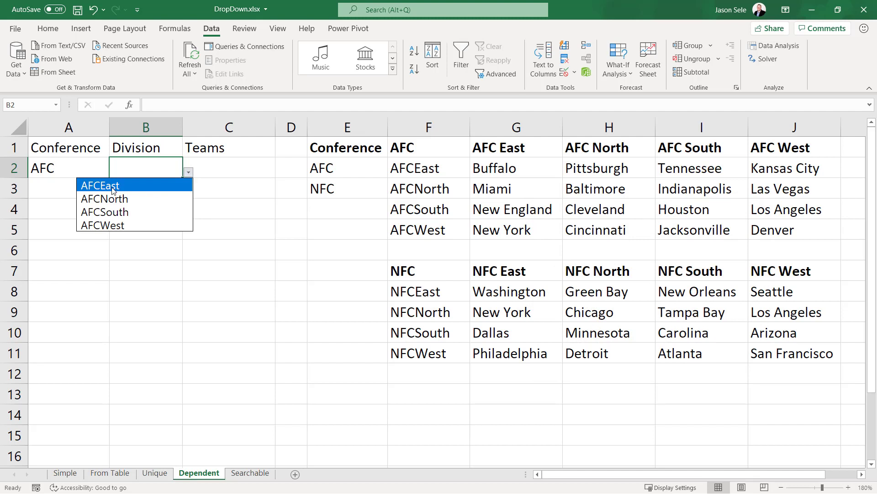
pyautogui.moveTo(118, 225)
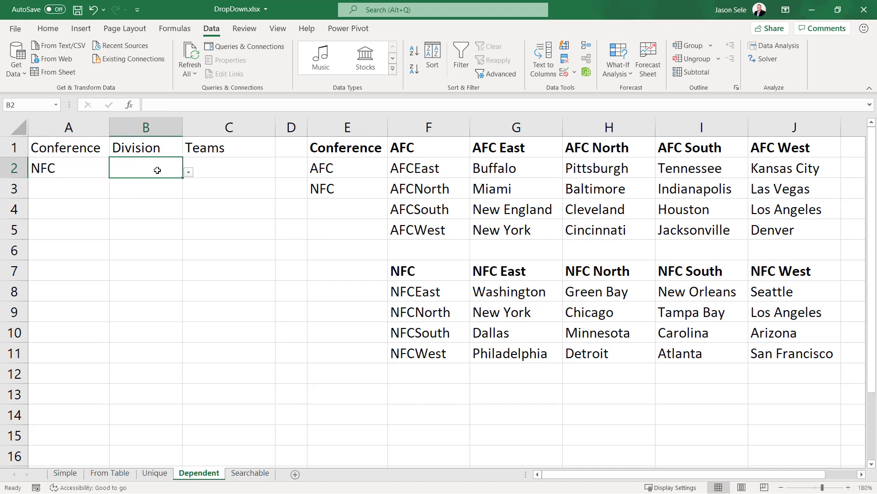
pyautogui.click(189, 171)
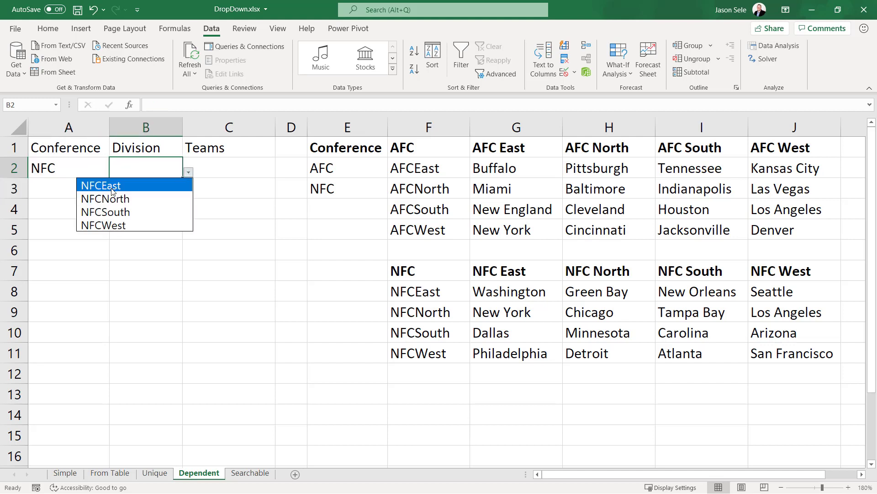
pyautogui.moveTo(105, 198)
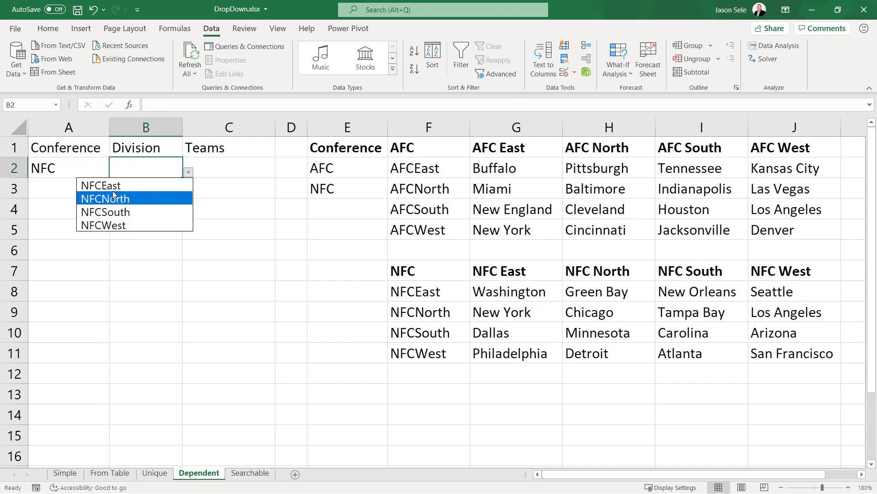
pyautogui.click(100, 184)
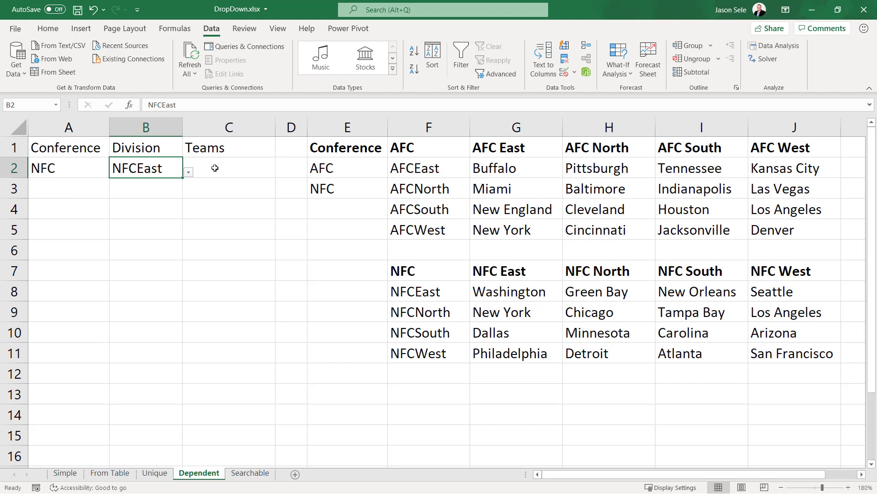
pyautogui.moveTo(418, 169)
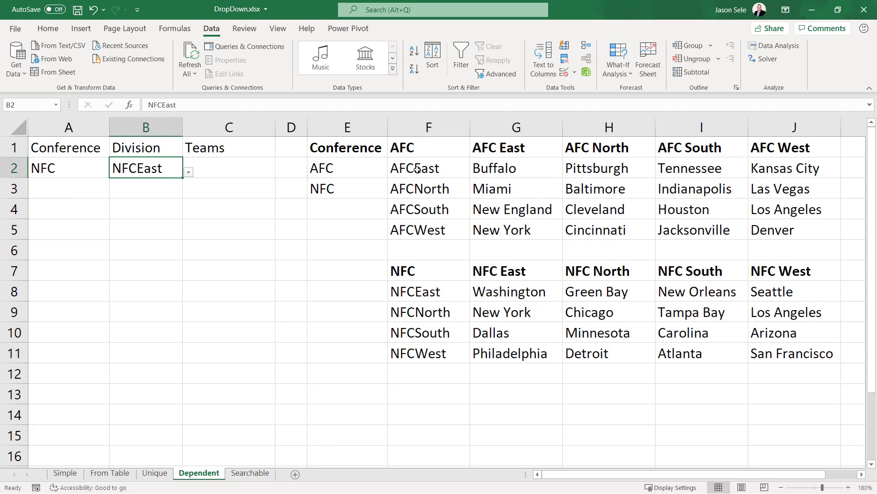
pyautogui.click(428, 169)
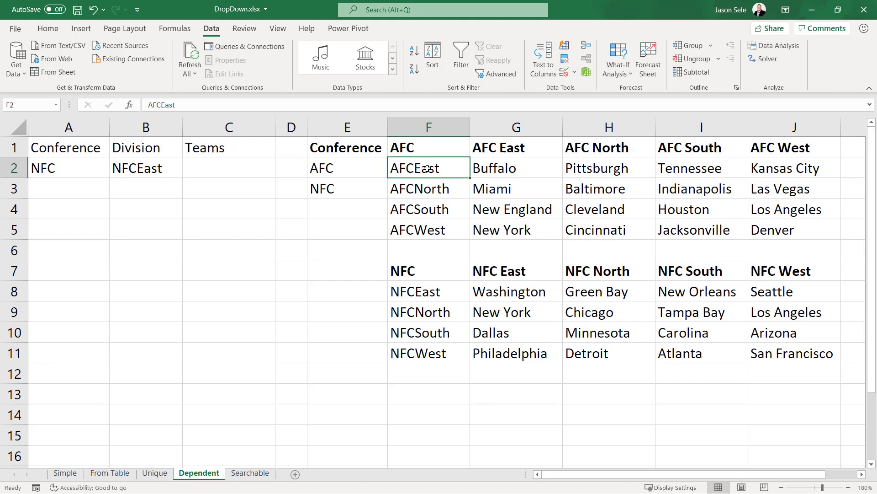
pyautogui.moveTo(493, 168)
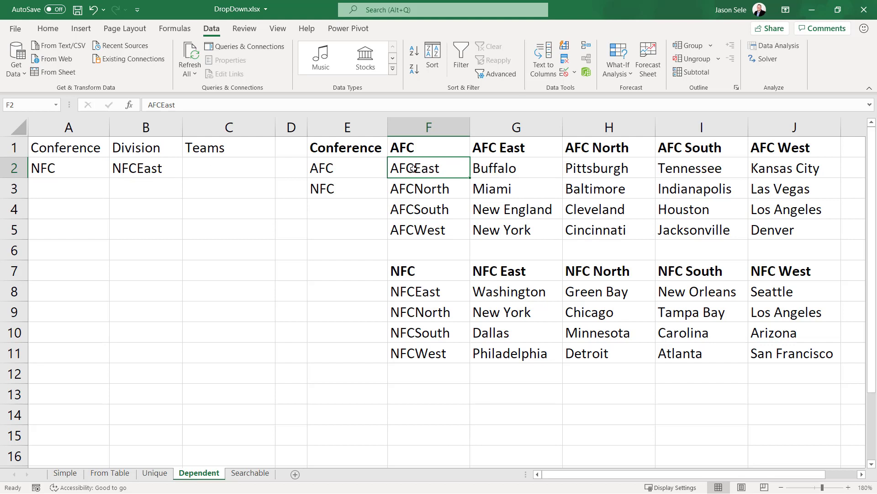
pyautogui.moveTo(514, 167); pyautogui.dragTo(515, 188)
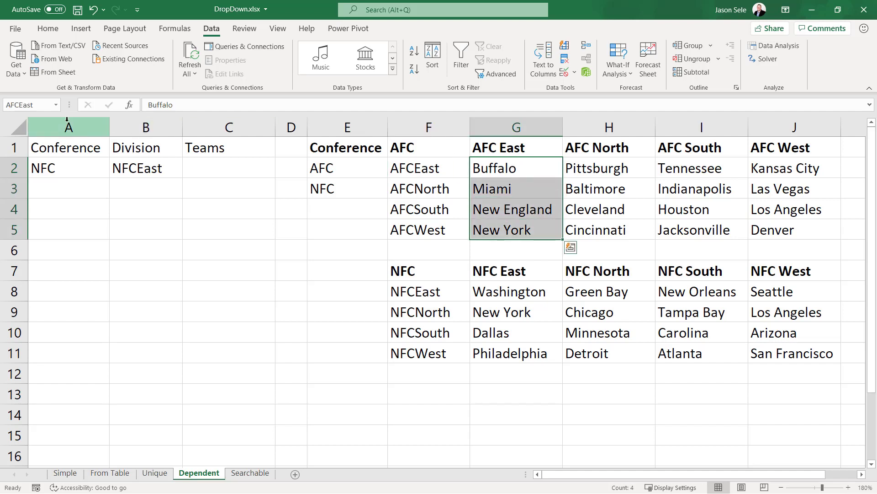
pyautogui.click(607, 167)
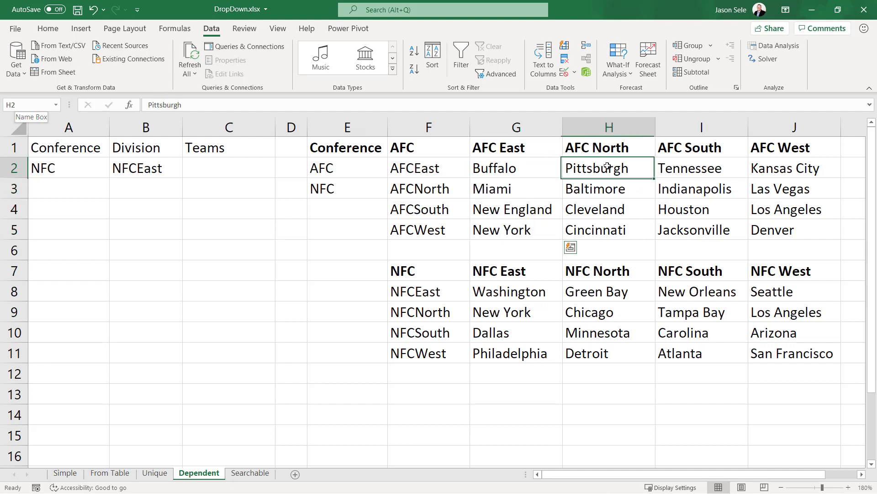
pyautogui.moveTo(607, 167); pyautogui.dragTo(608, 229)
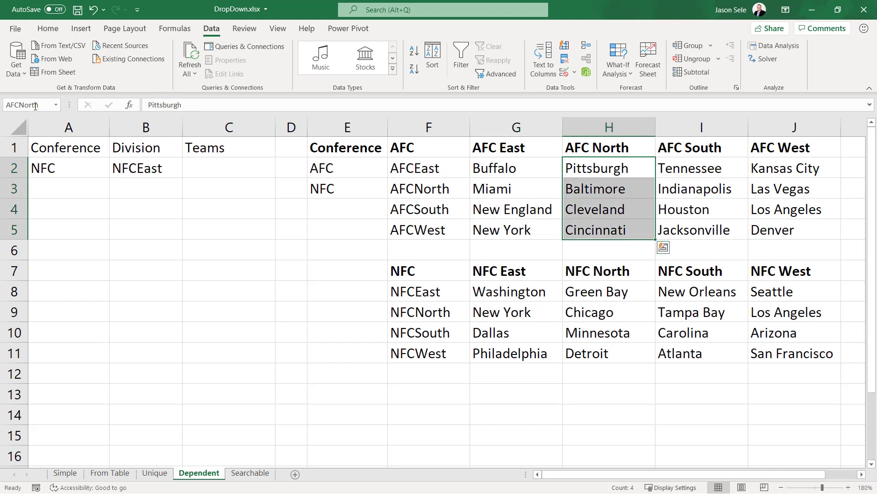
pyautogui.click(701, 167)
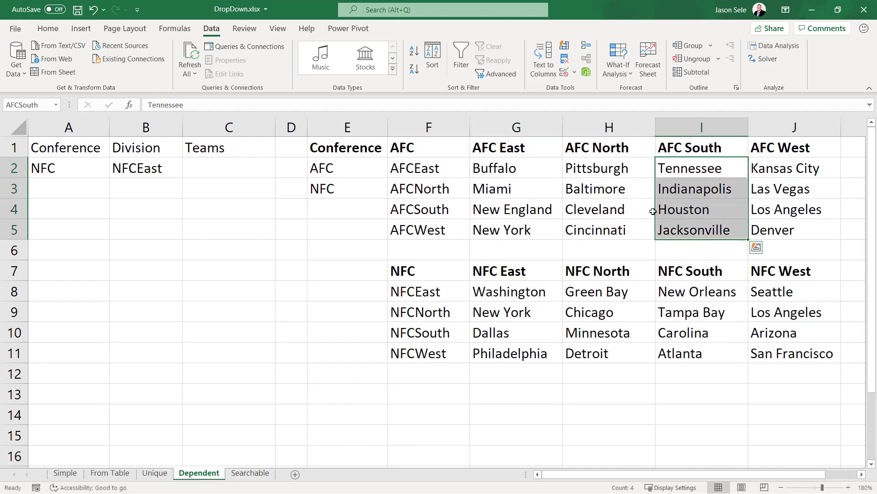
pyautogui.click(229, 167)
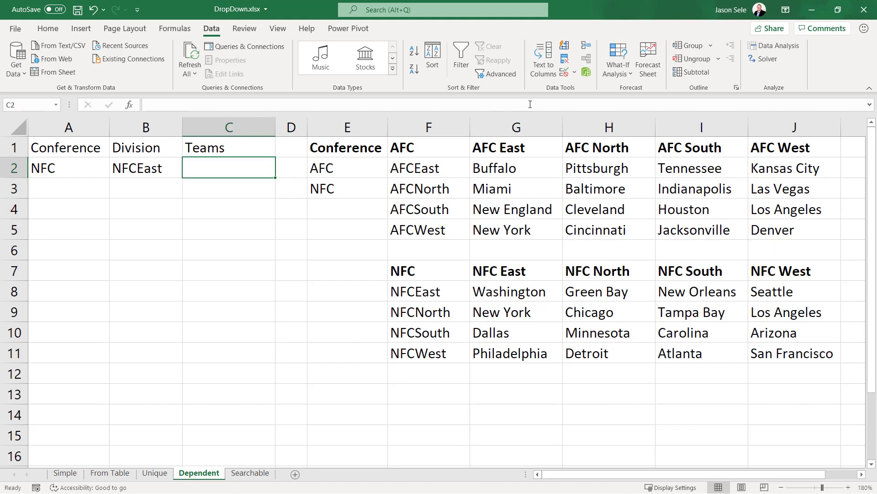
# - Give C2 a List validation with source =INDIRECT($B$2) for the division's teams
pyautogui.click(635, 258)
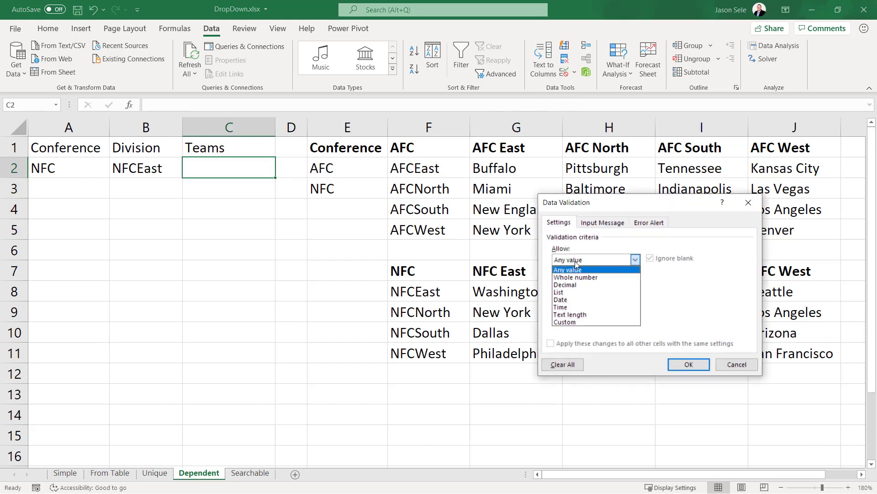
pyautogui.click(557, 292)
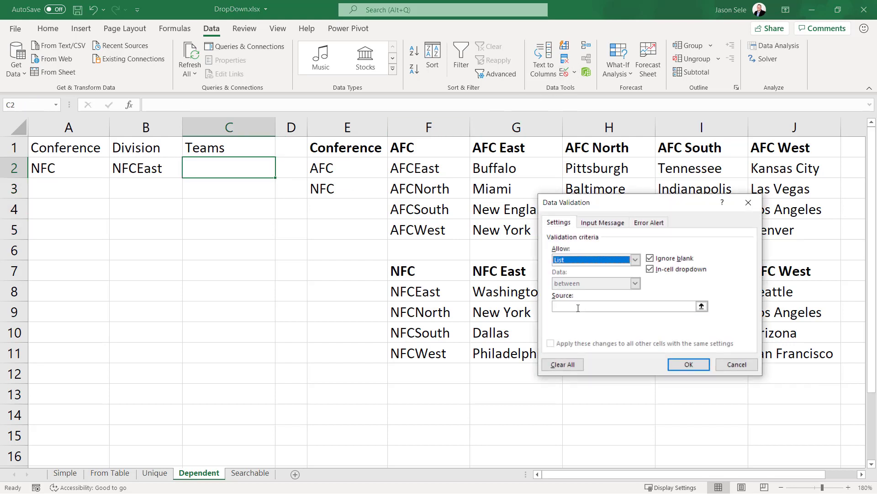
pyautogui.write('=indirect(')
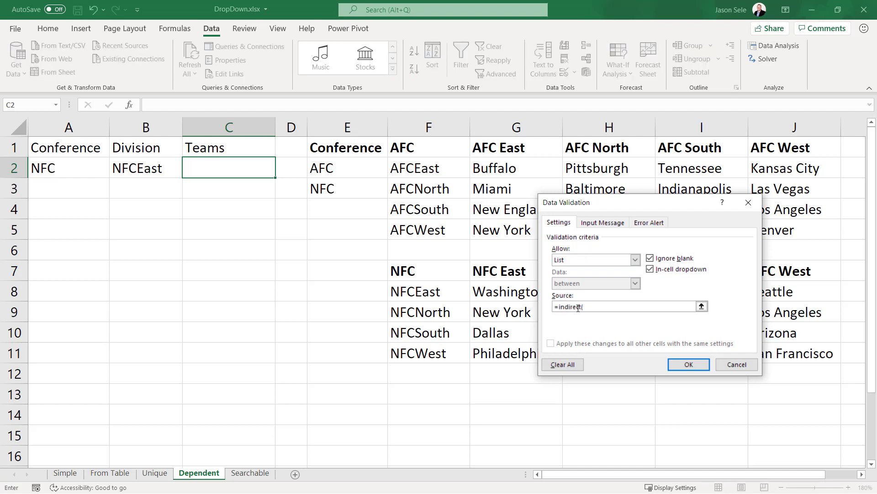
pyautogui.click(145, 168)
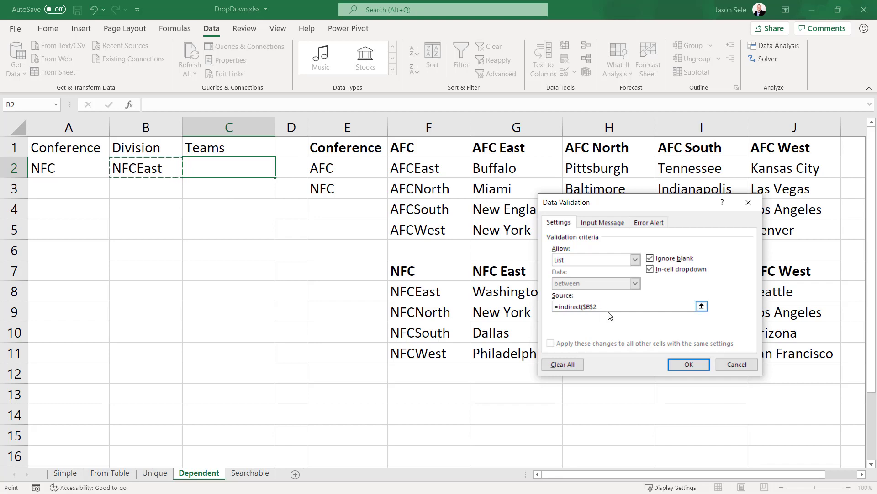
pyautogui.click(688, 365)
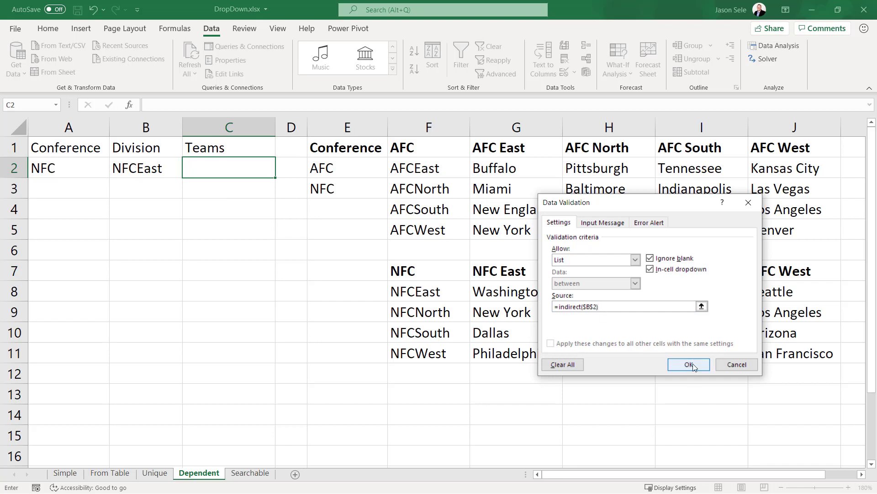
pyautogui.click(688, 365)
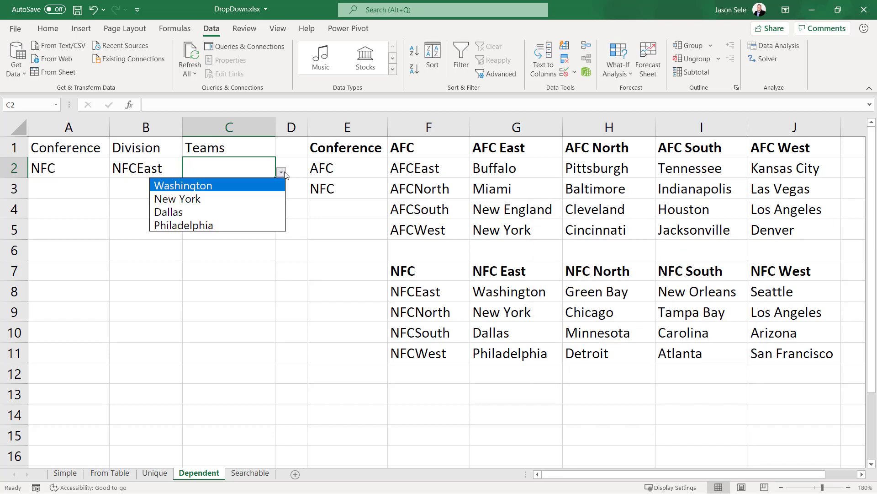
pyautogui.moveTo(183, 225)
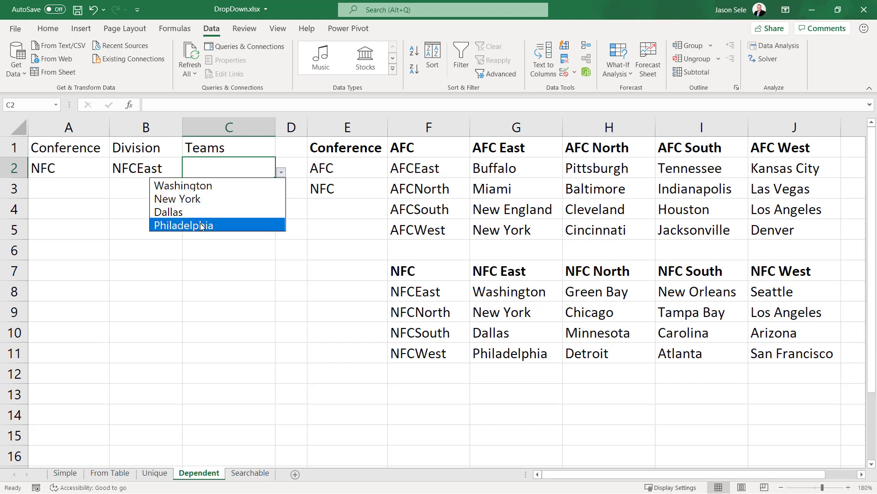
pyautogui.moveTo(510, 293)
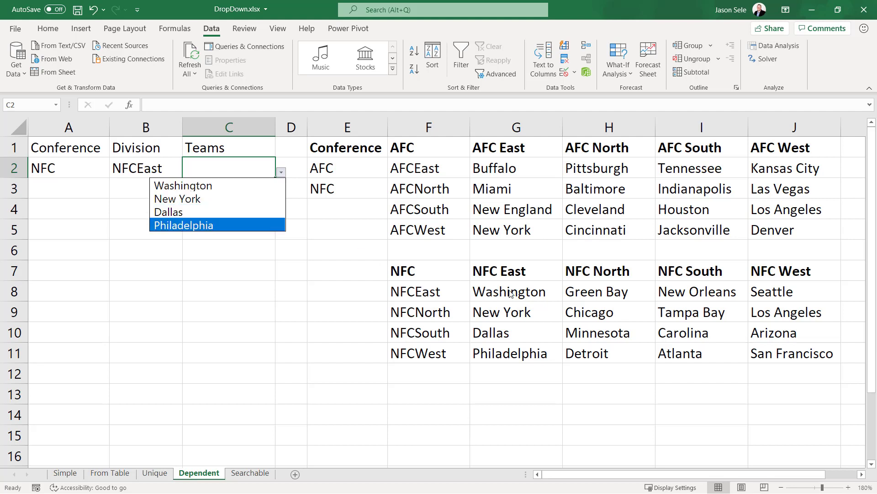
pyautogui.moveTo(213, 194)
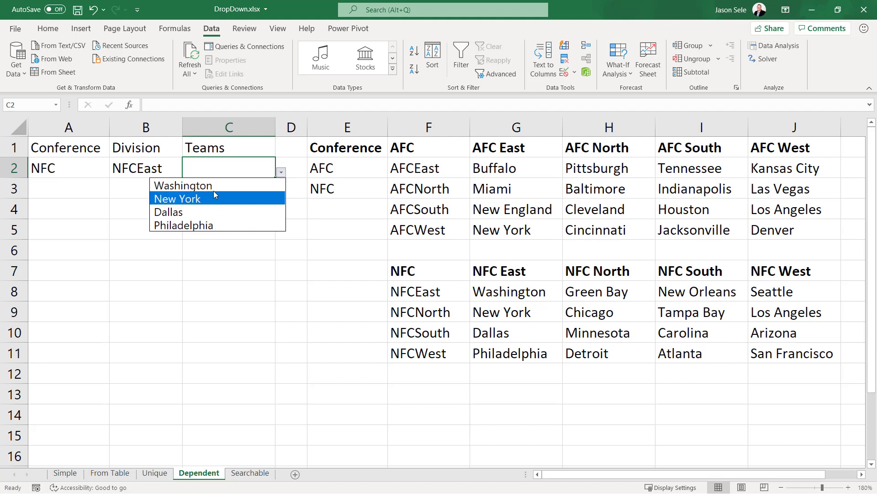
# - Pick Washington from C2's NFC East team choices
pyautogui.click(183, 186)
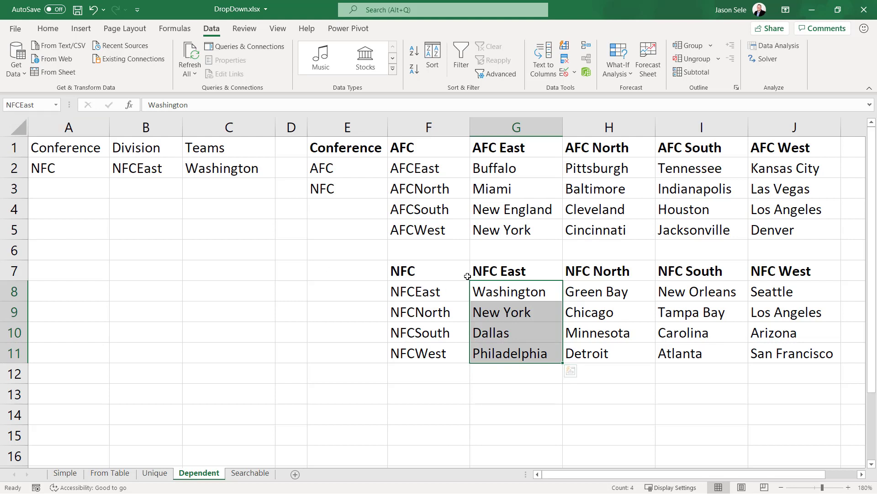
pyautogui.click(514, 353)
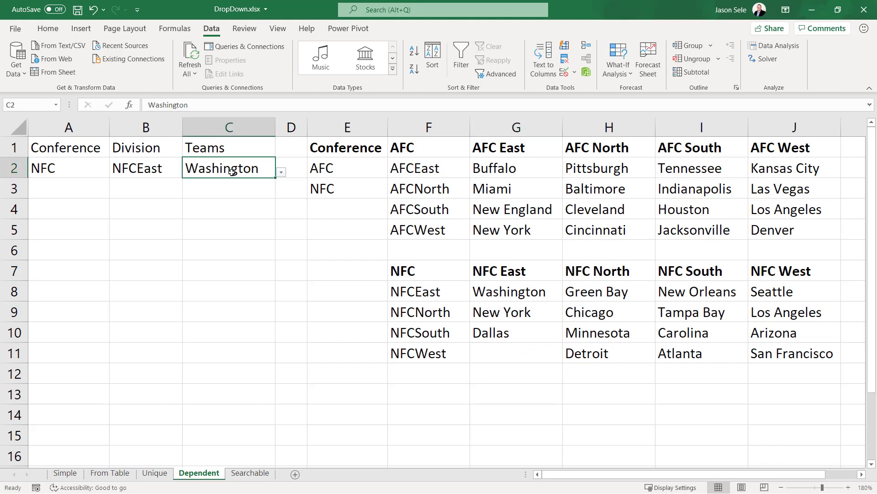
pyautogui.click(280, 172)
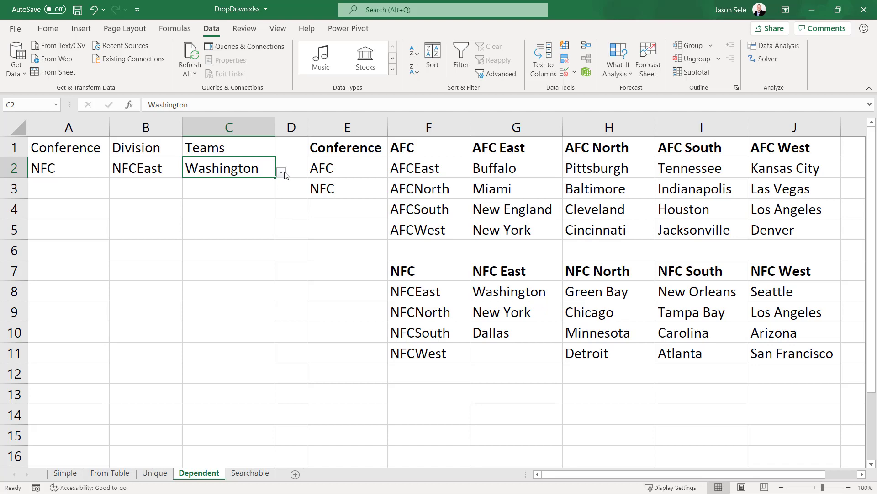
pyautogui.click(250, 472)
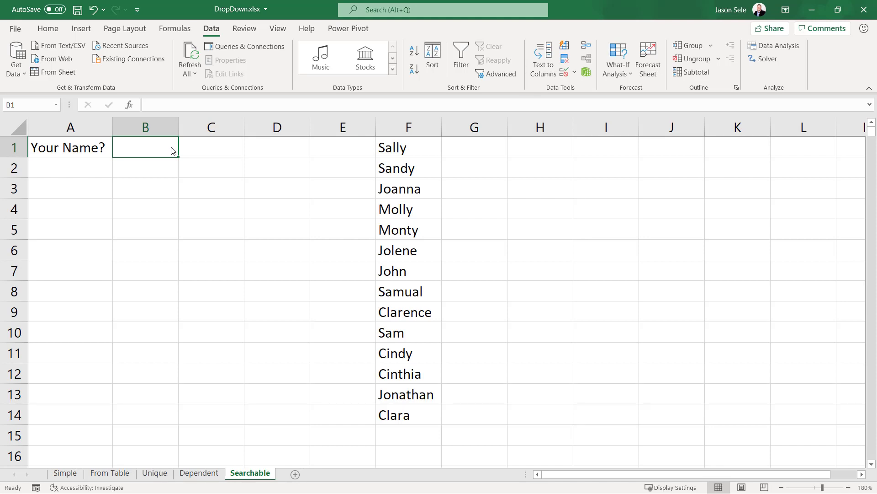
# - Enter sa in B1 and =SEARCH($B$1,F:F) in E1 to test each name
pyautogui.write('sa')
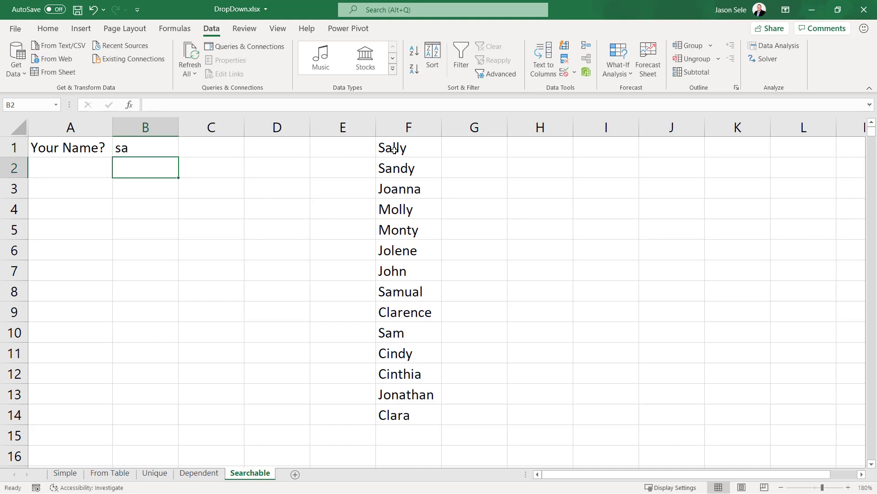
pyautogui.moveTo(415, 161)
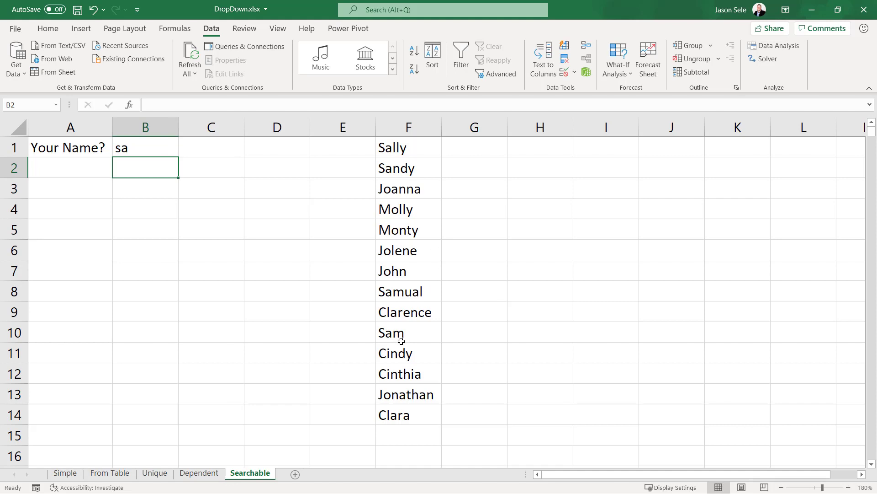
pyautogui.click(343, 148)
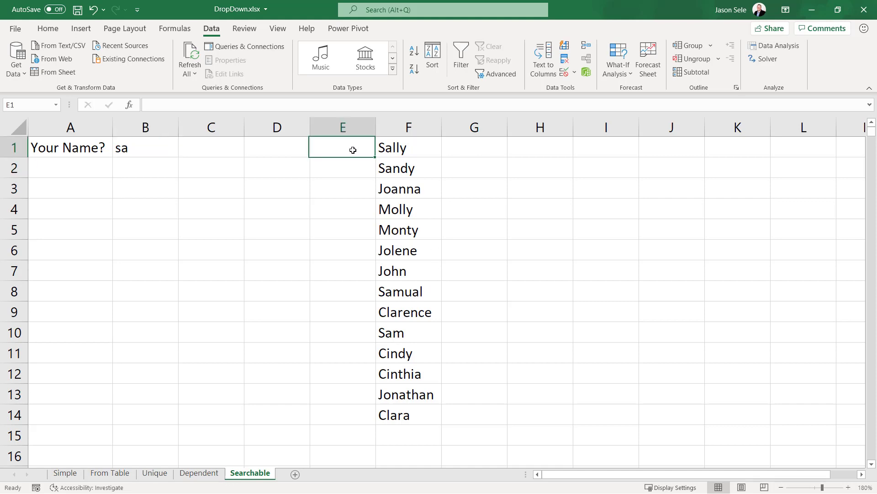
pyautogui.write('=search(')
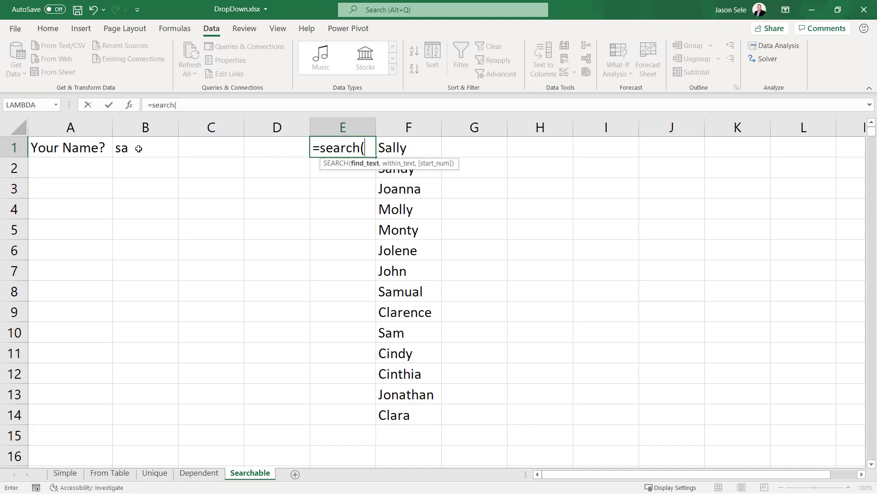
pyautogui.click(145, 147)
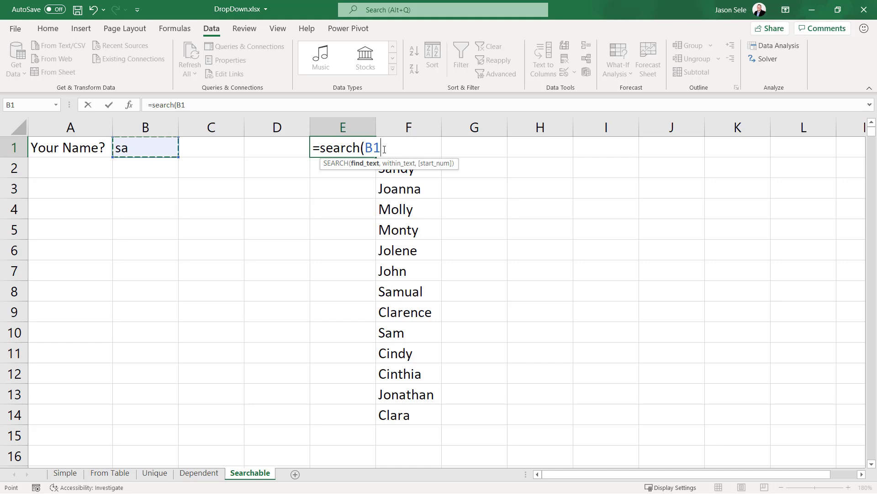
pyautogui.press('f4')
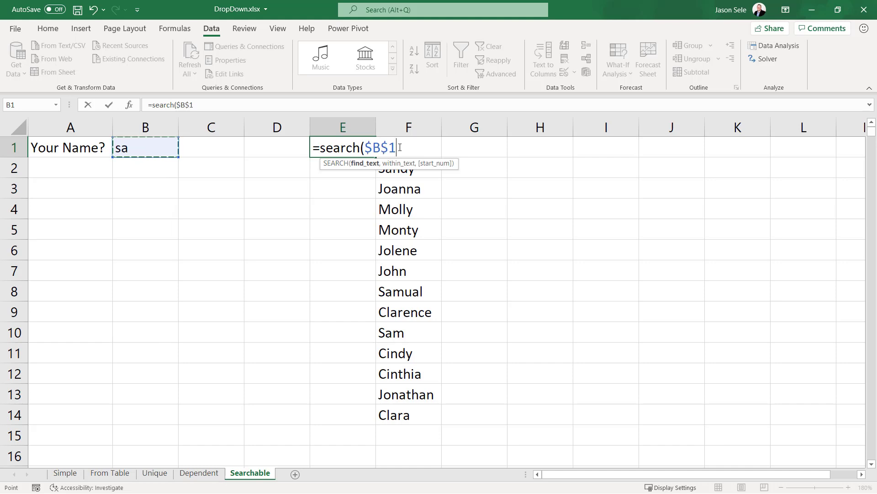
pyautogui.write(',')
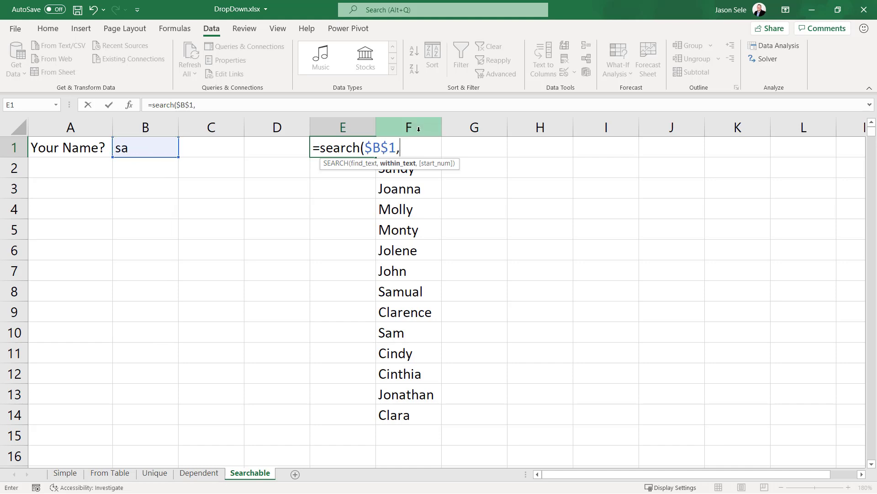
pyautogui.click(407, 127)
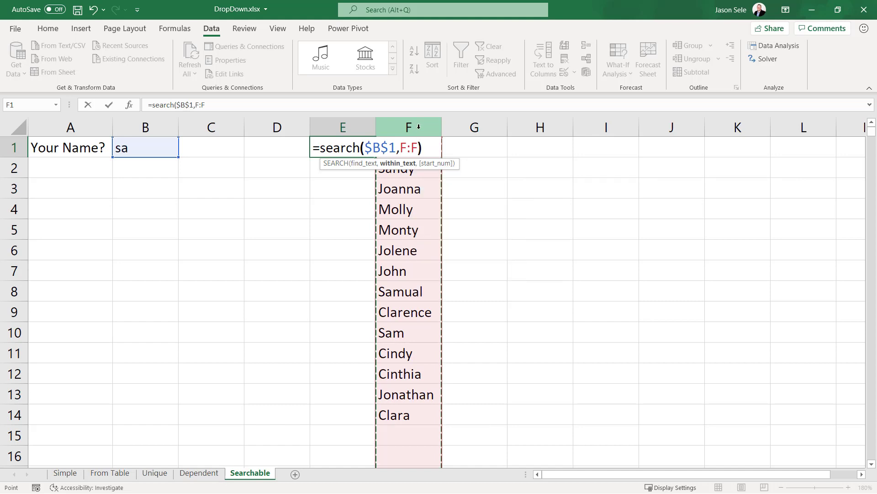
pyautogui.press('Enter')
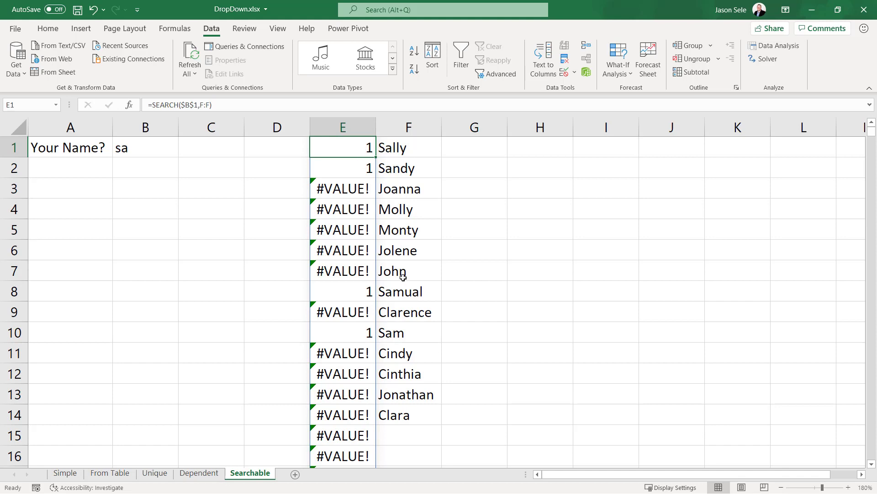
pyautogui.moveTo(395, 332)
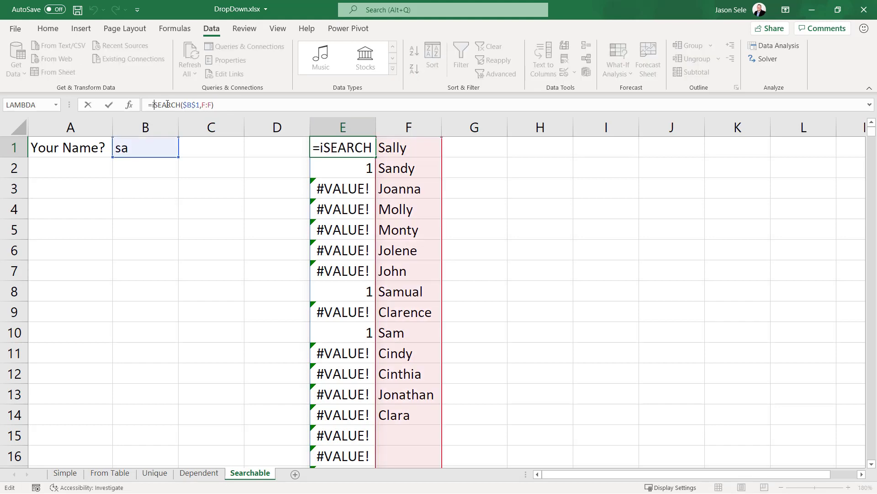
# - Wrap E1 as =ISNUMBER(SEARCH($B$1,F:F)) to return TRUE/FALSE per name
pyautogui.write('isnumber(')
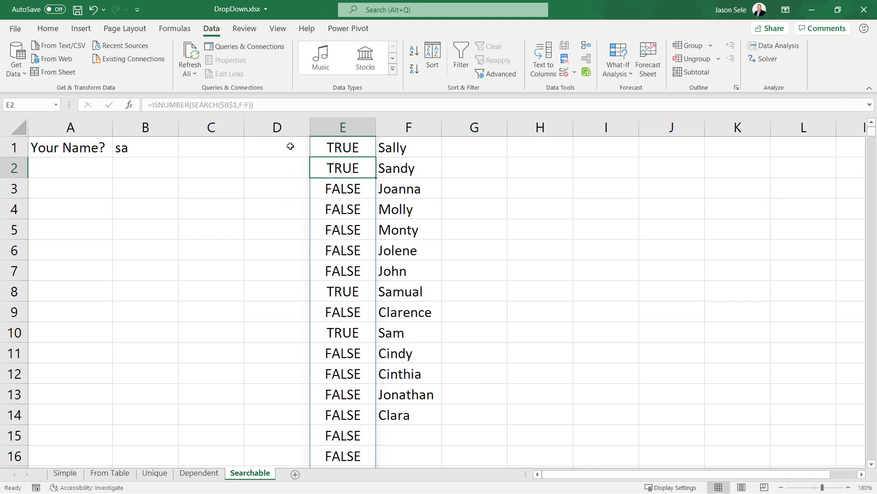
pyautogui.click(276, 148)
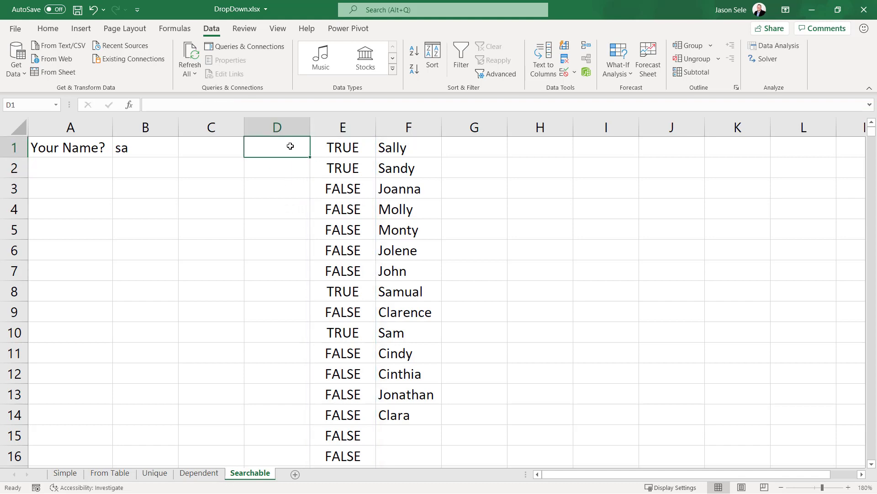
# - Enter =FILTER(F:F,E1#) in D1 to list only the matching names
pyautogui.write('=filter(')
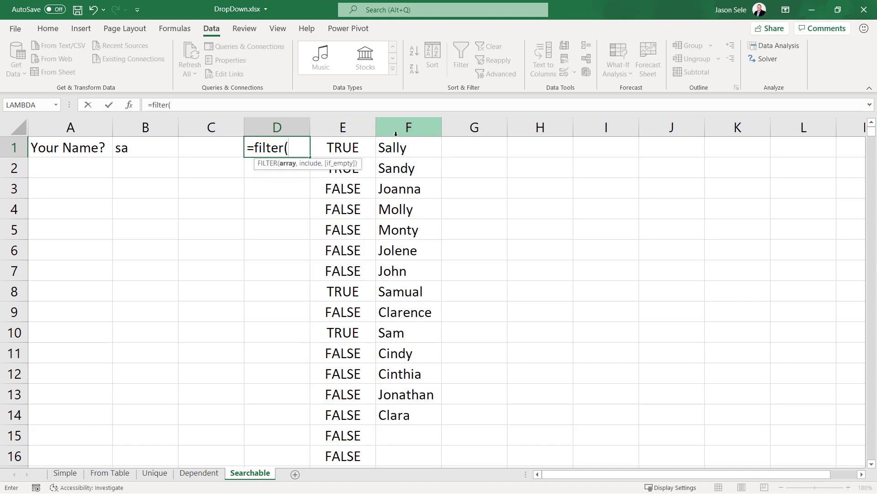
pyautogui.click(407, 127)
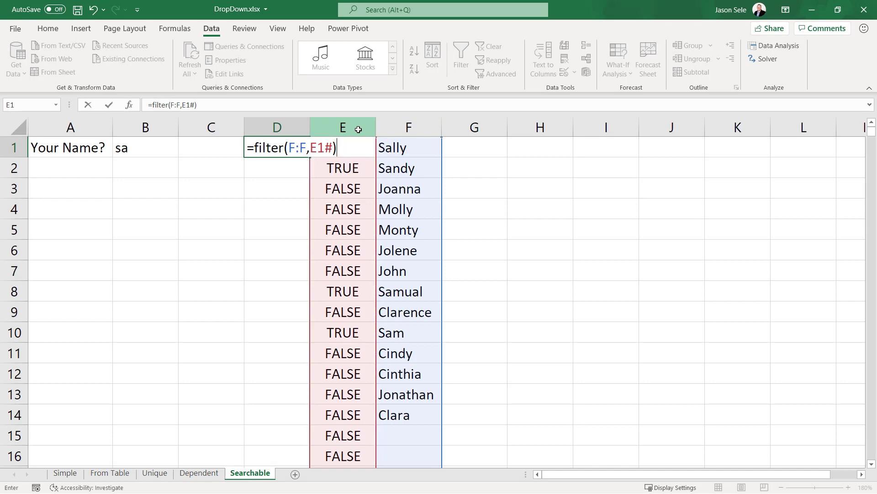
pyautogui.press('enter')
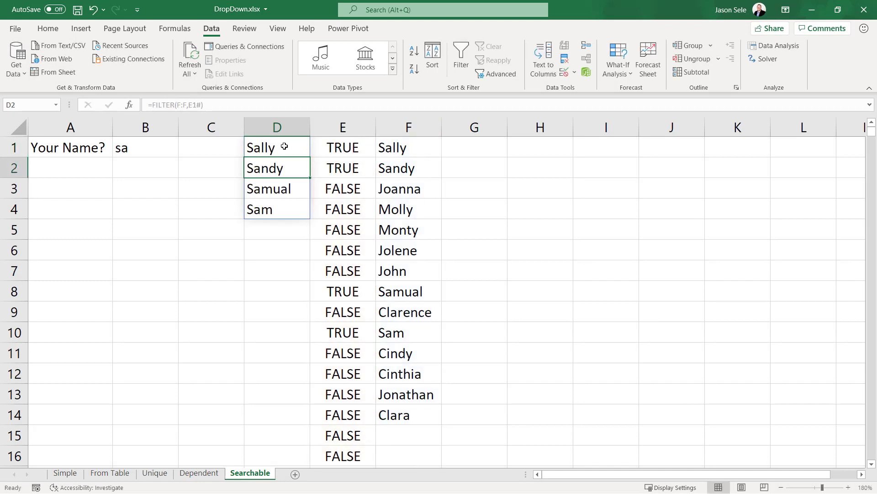
pyautogui.moveTo(274, 209)
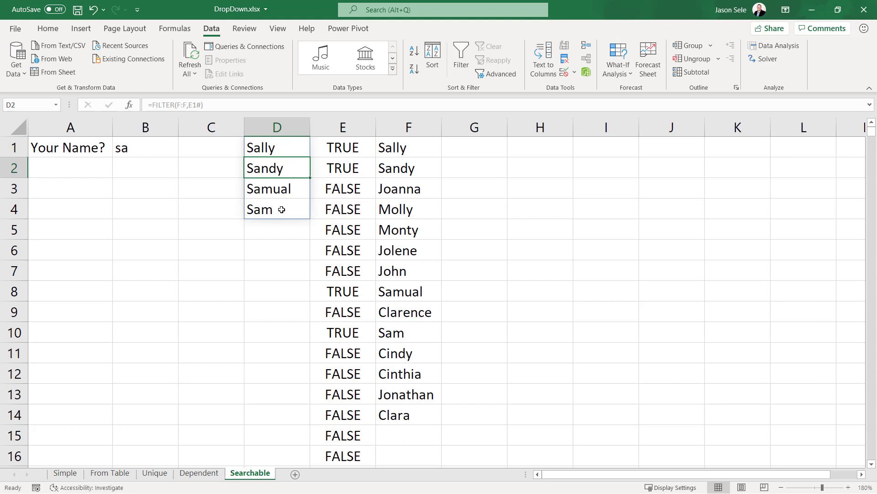
pyautogui.click(144, 147)
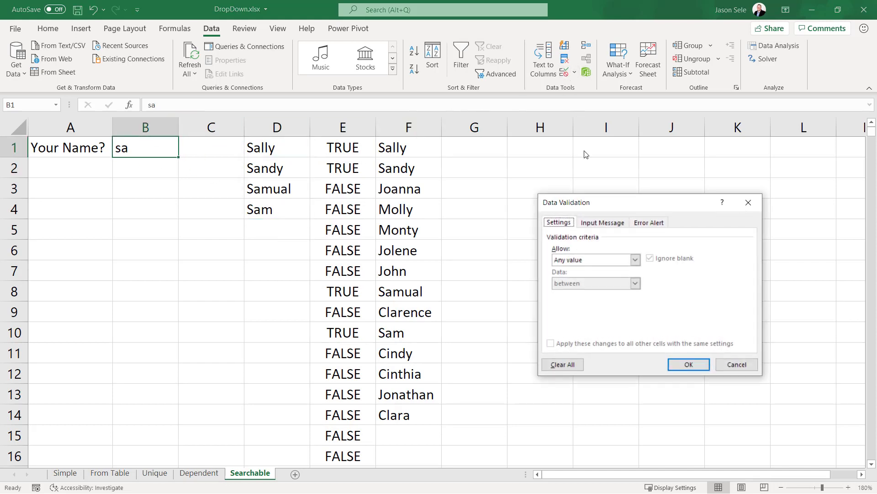
# - Give B1 a List validation sourced from =$D:$D with the error alert turned off
pyautogui.click(634, 259)
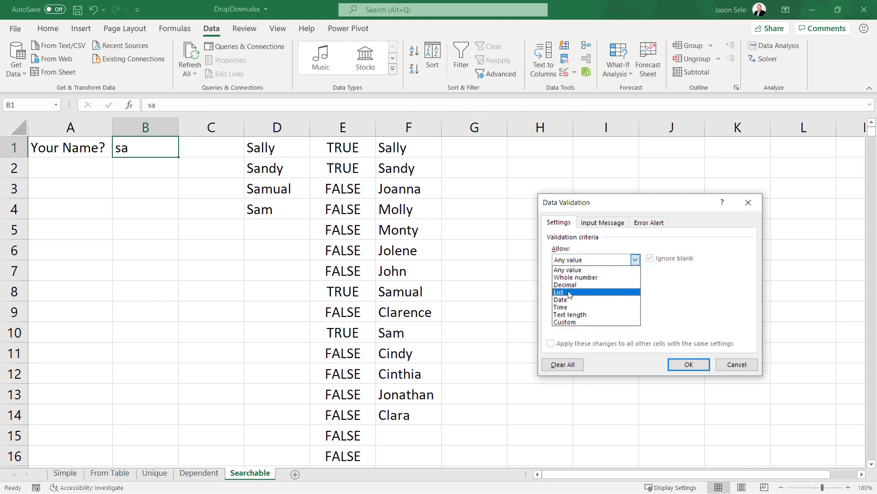
pyautogui.click(559, 292)
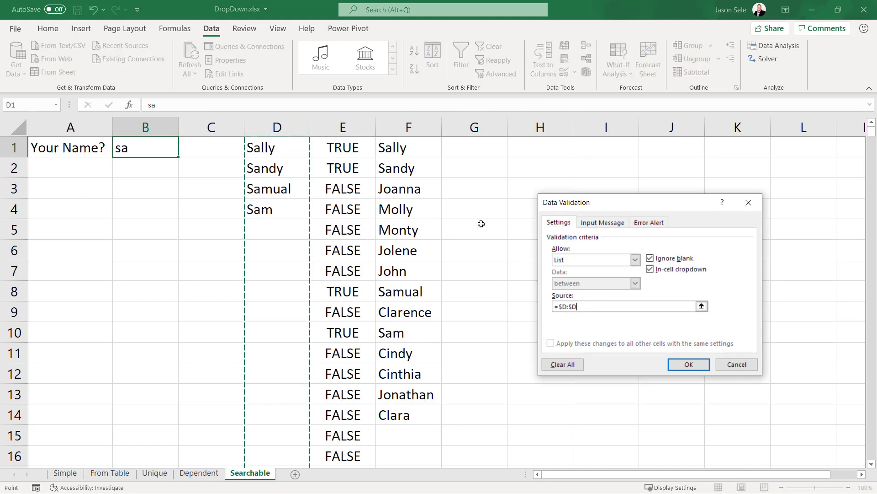
pyautogui.moveTo(624, 278)
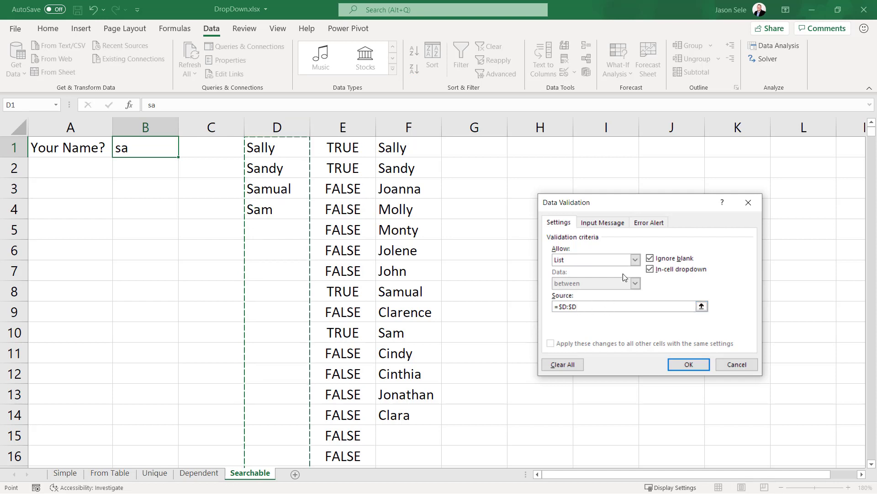
pyautogui.click(649, 222)
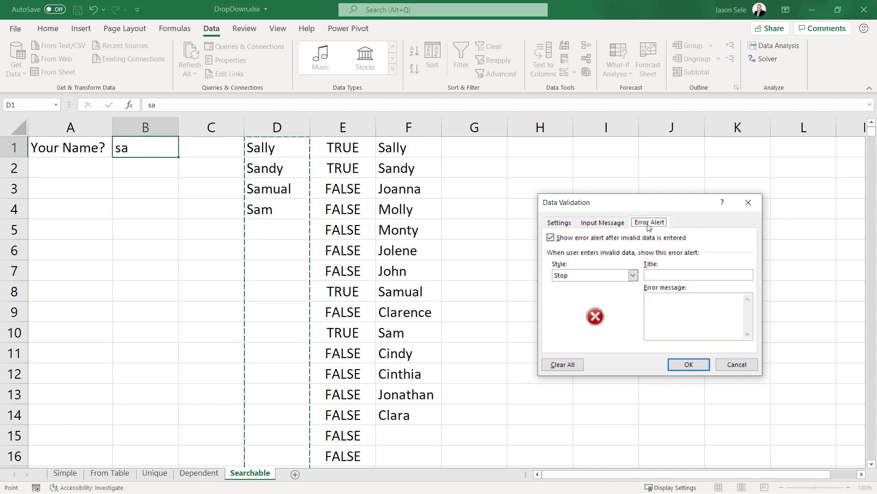
pyautogui.click(550, 237)
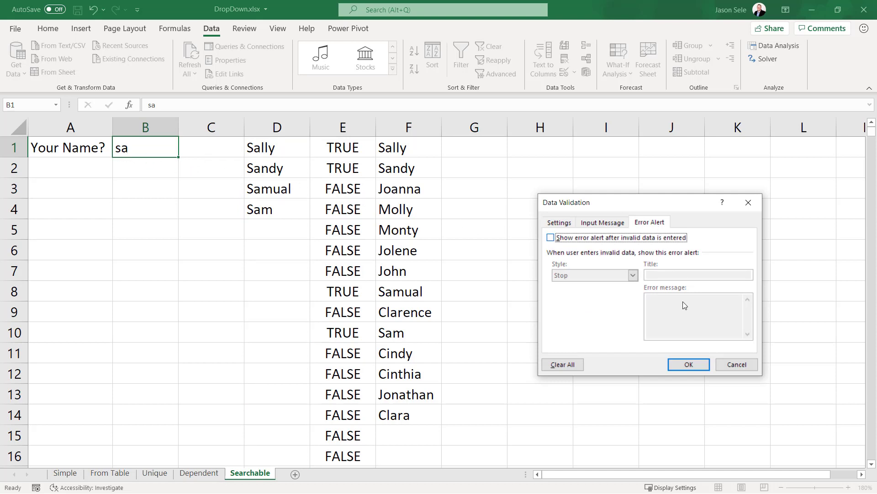
pyautogui.click(688, 364)
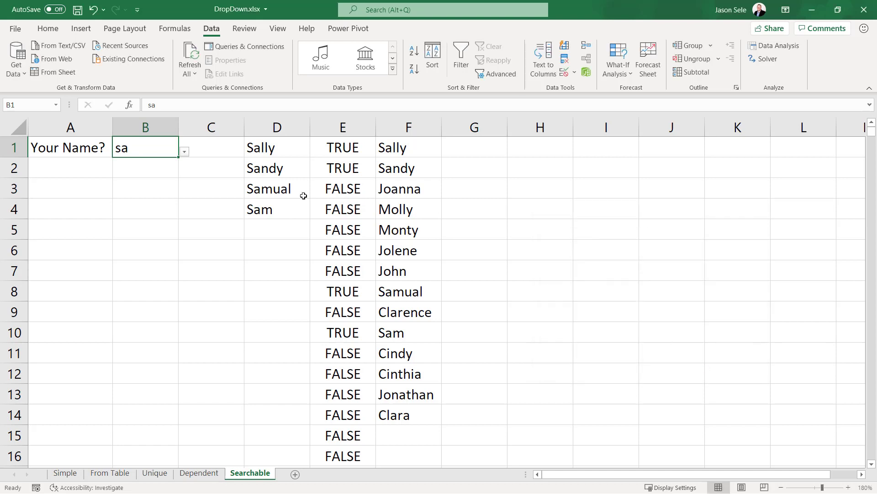
# - Type a new term n in B1 and view the nine filtered names in its drop-down
pyautogui.click(184, 151)
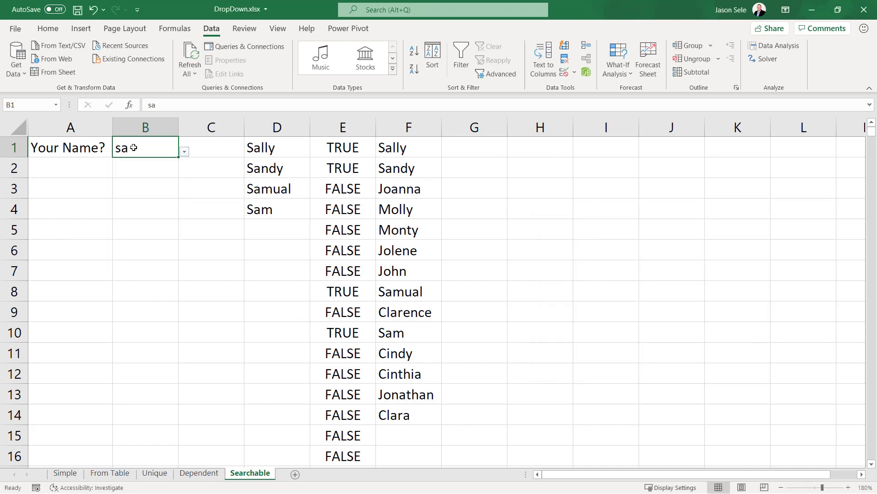
pyautogui.write('cl')
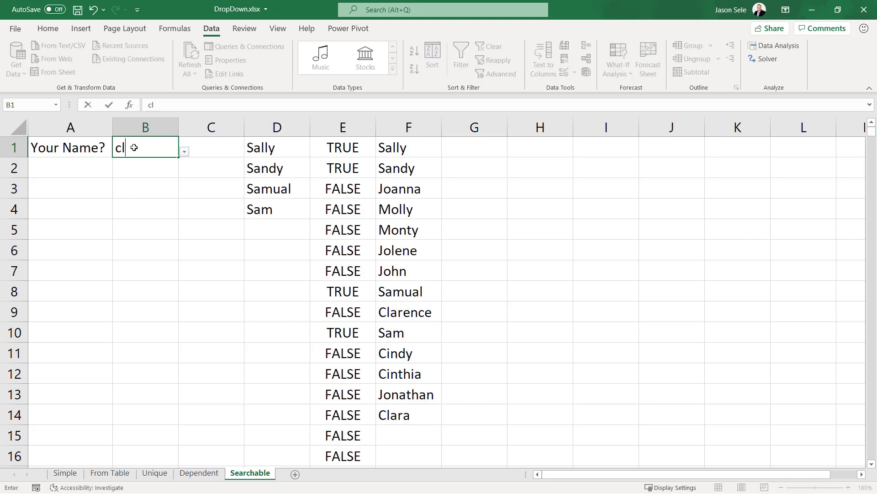
pyautogui.click(184, 151)
pyautogui.write('n')
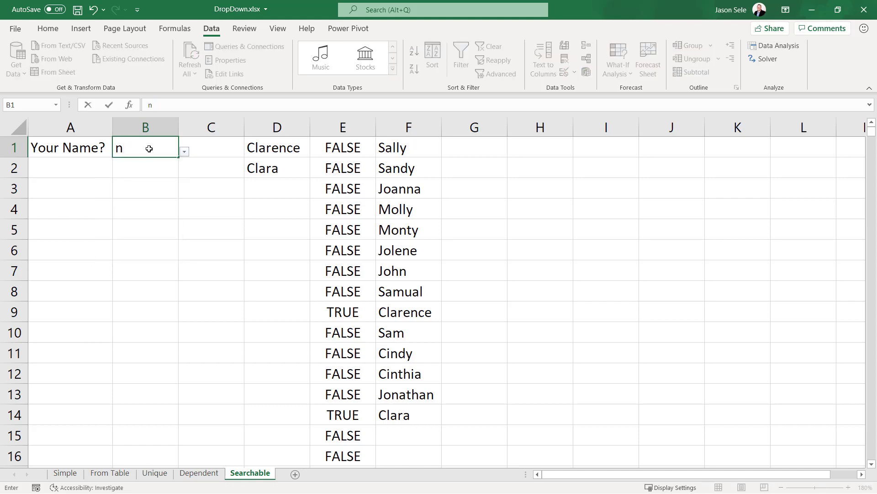
pyautogui.click(183, 151)
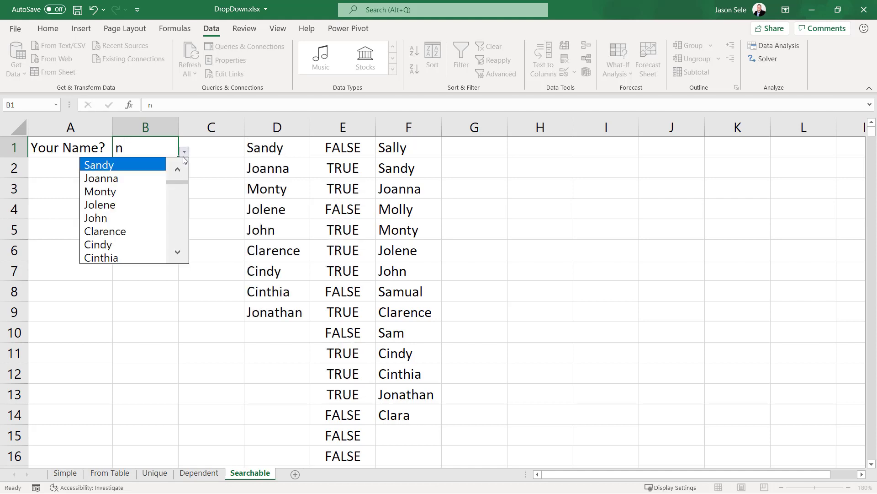
pyautogui.moveTo(105, 231)
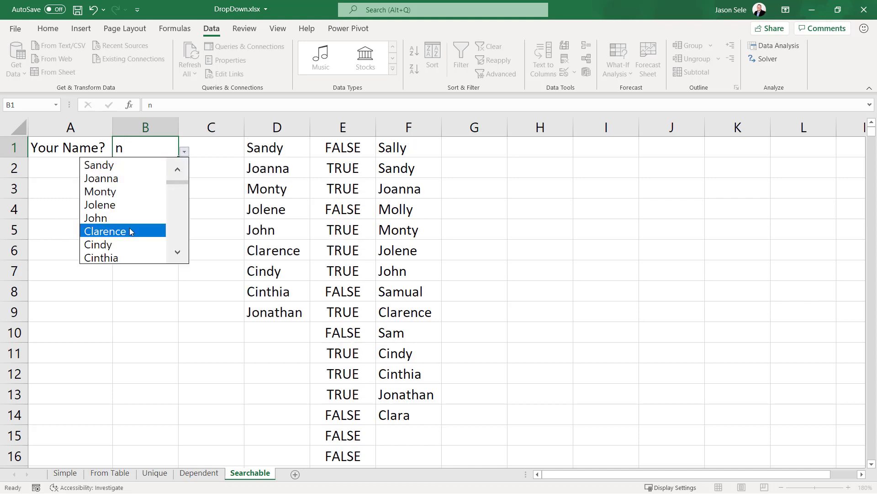
pyautogui.click(140, 146)
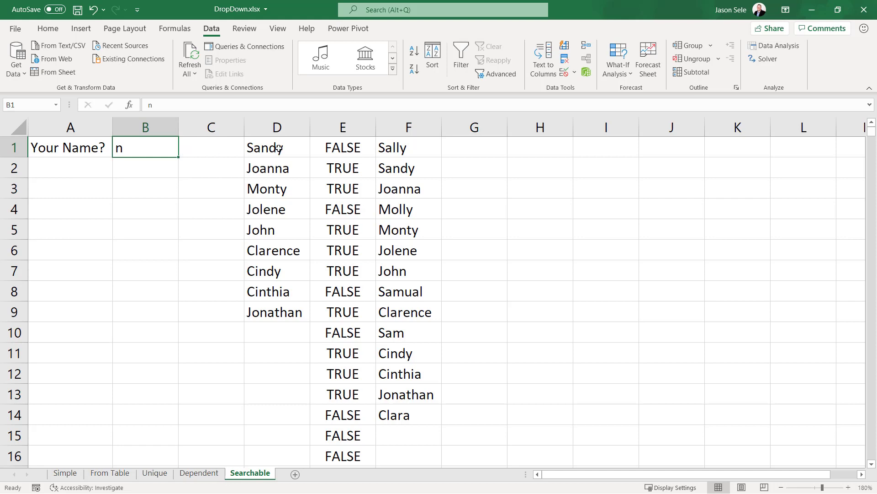
pyautogui.click(276, 147)
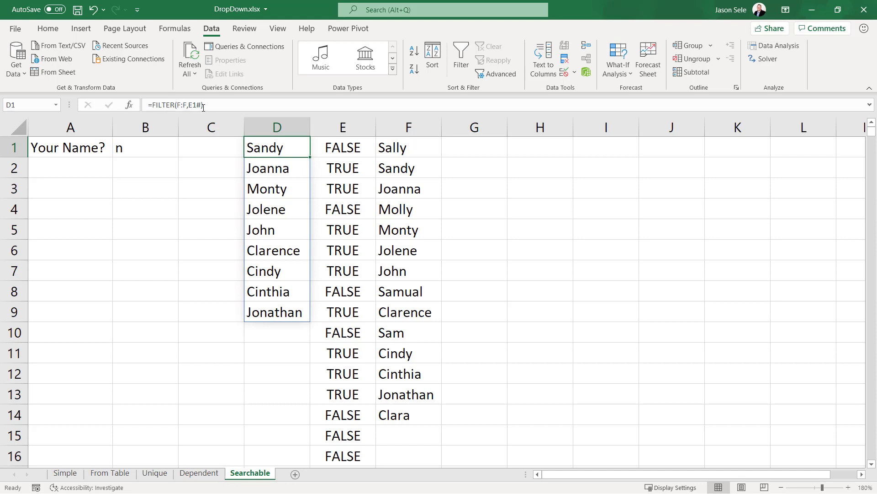